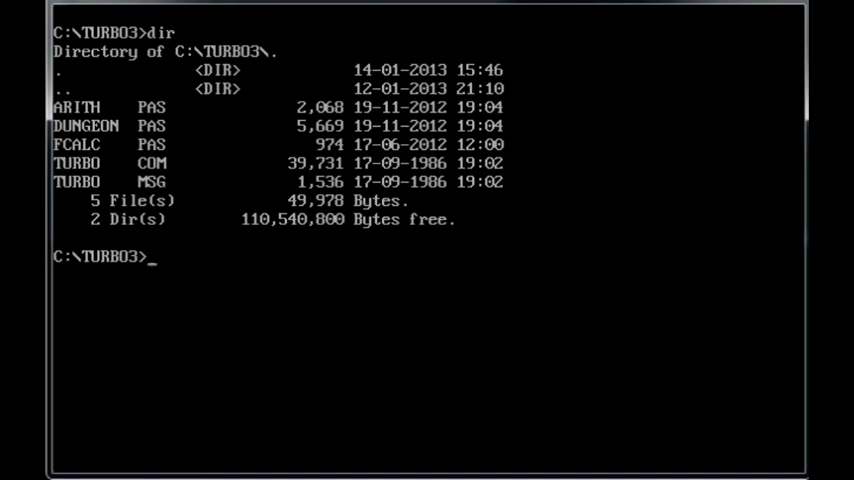
# Step: Launch Turbo Pascal 3.0 by entering turbo at the C:\TURBO3 prompt
pyautogui.write('turbo')
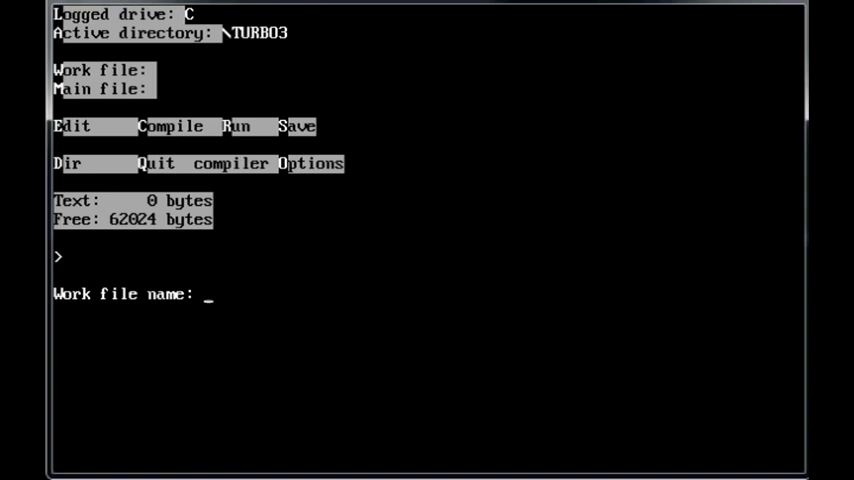
# Step: Enter dungeon as the work file name to load DUNGEON.PAS into the editor
pyautogui.write('dungeo')
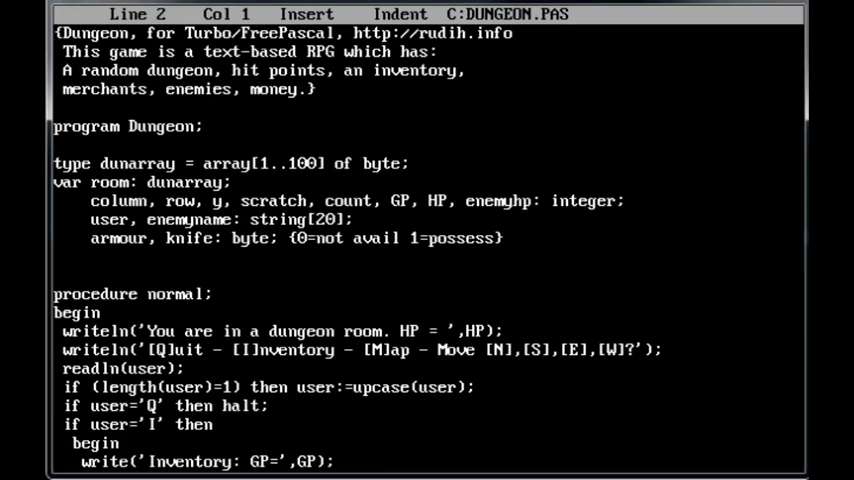
pyautogui.press('Up')
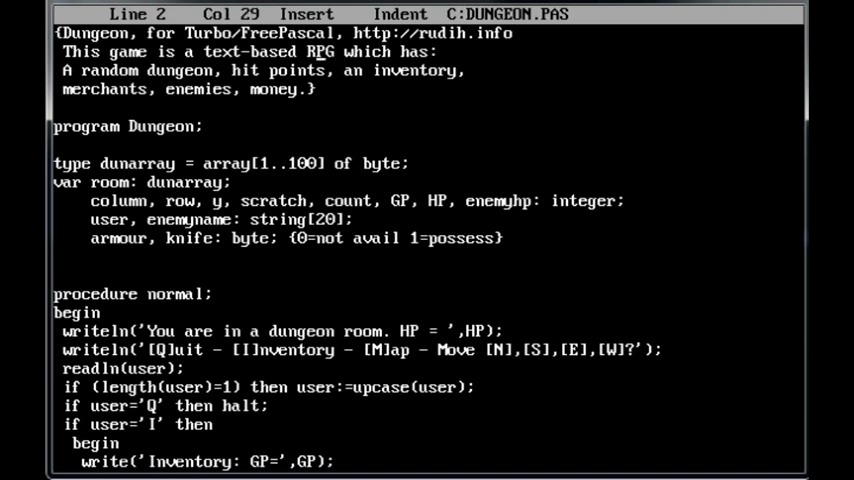
pyautogui.press('Left')
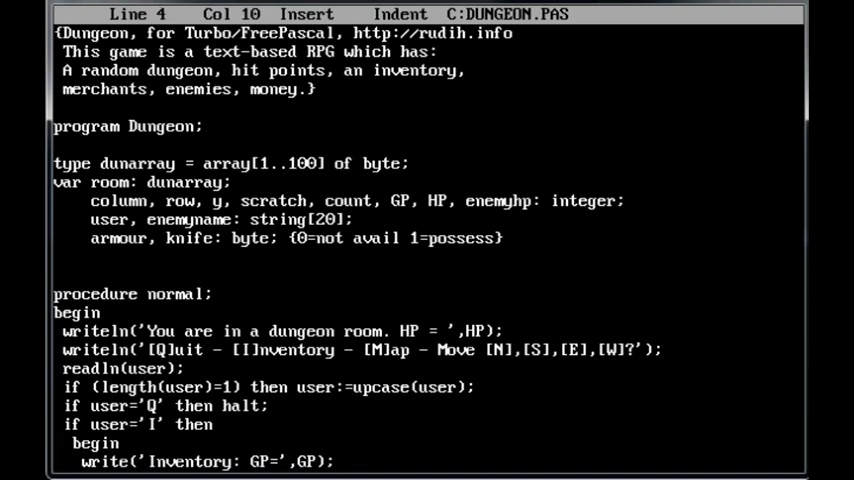
pyautogui.press('down')
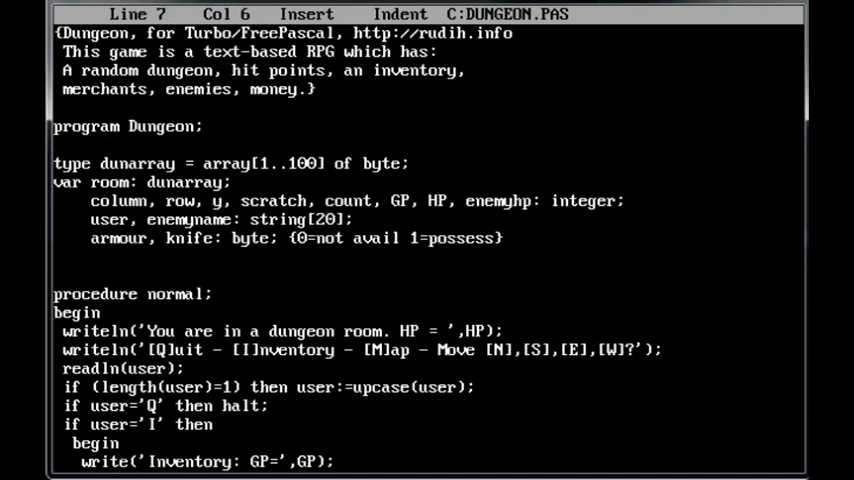
pyautogui.press('Down')
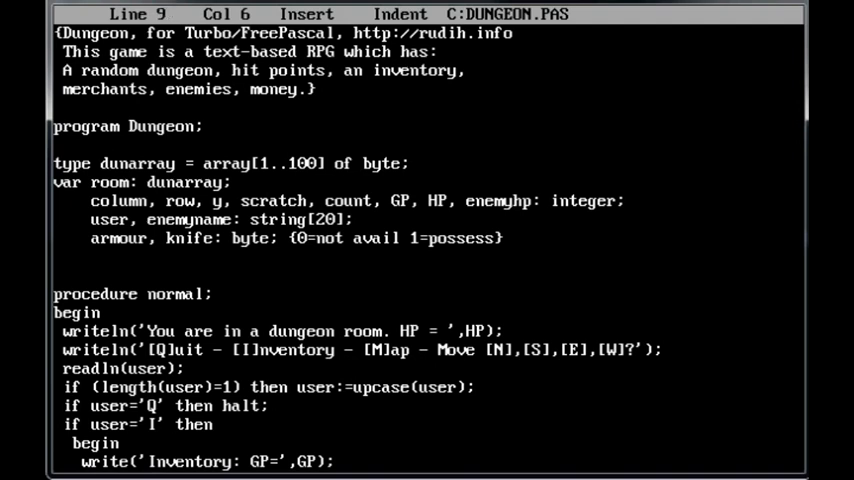
pyautogui.press('Right')
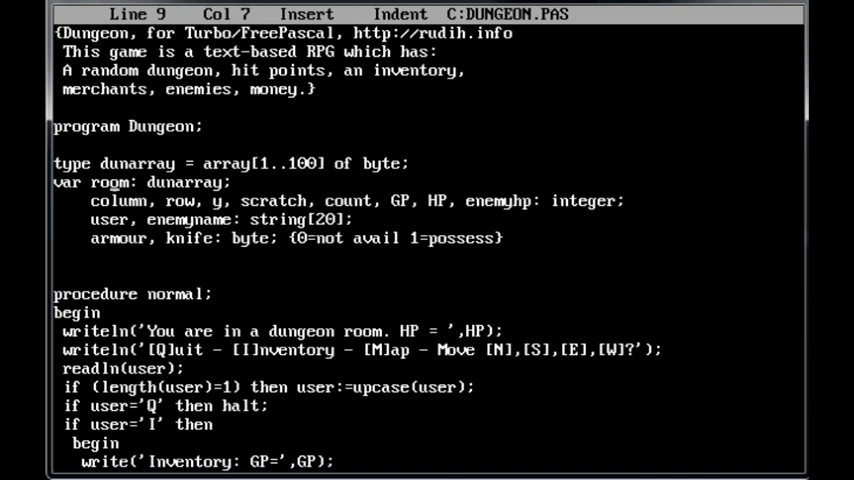
pyautogui.press('Down')
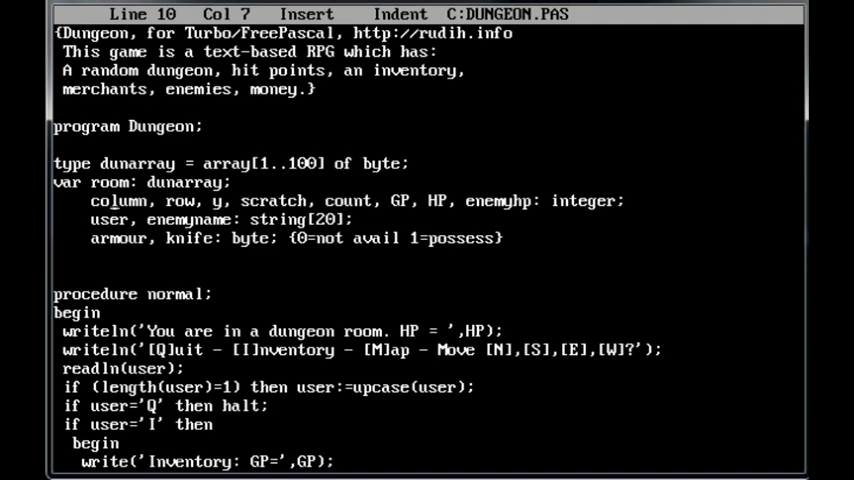
pyautogui.press('Down')
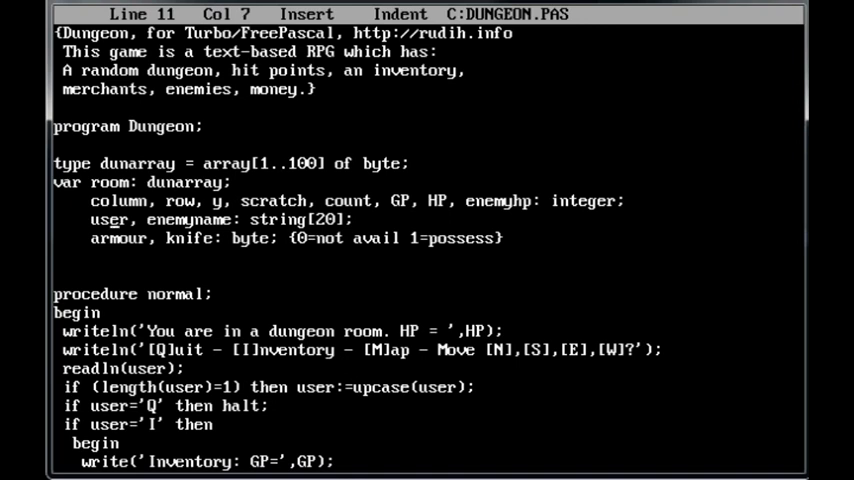
pyautogui.press('Down')
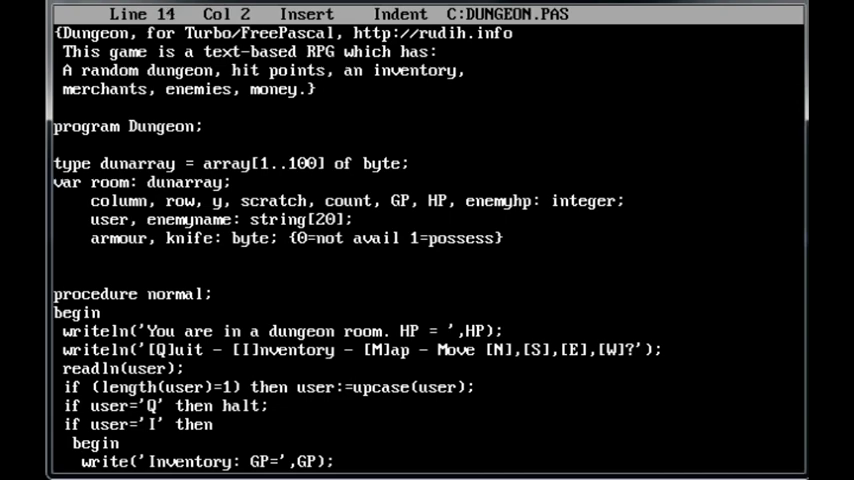
# Step: Page down past DUNGEON.PAS's procedures to the main begin block and its difficulty setup
pyautogui.scroll(-3)
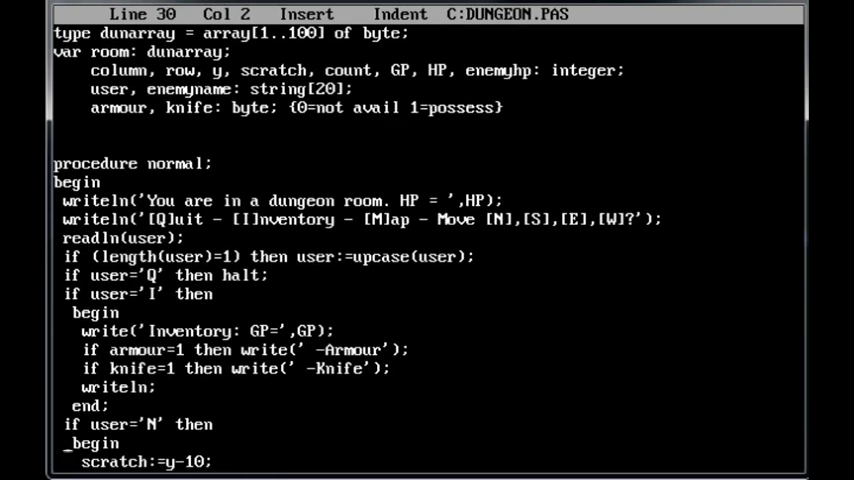
pyautogui.scroll(-3)
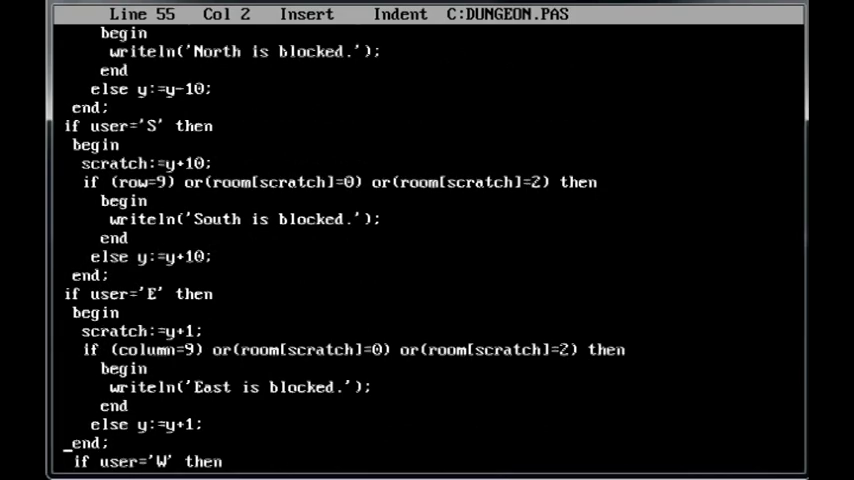
pyautogui.scroll(-3)
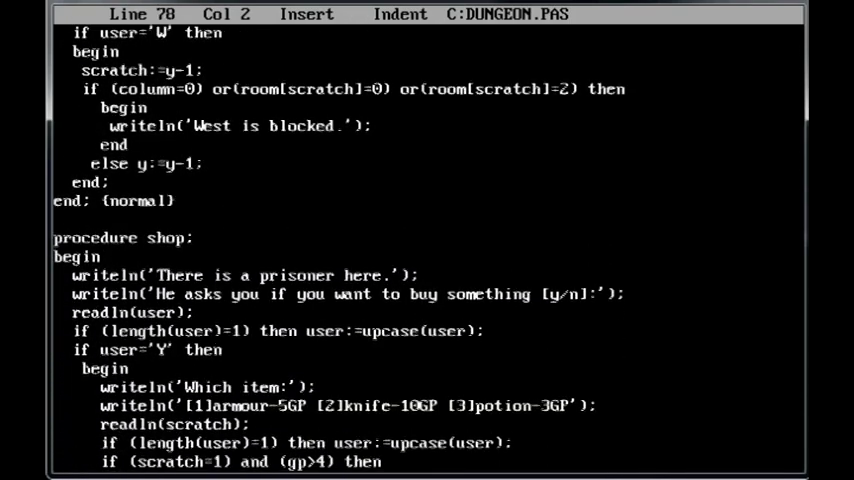
pyautogui.scroll(-3)
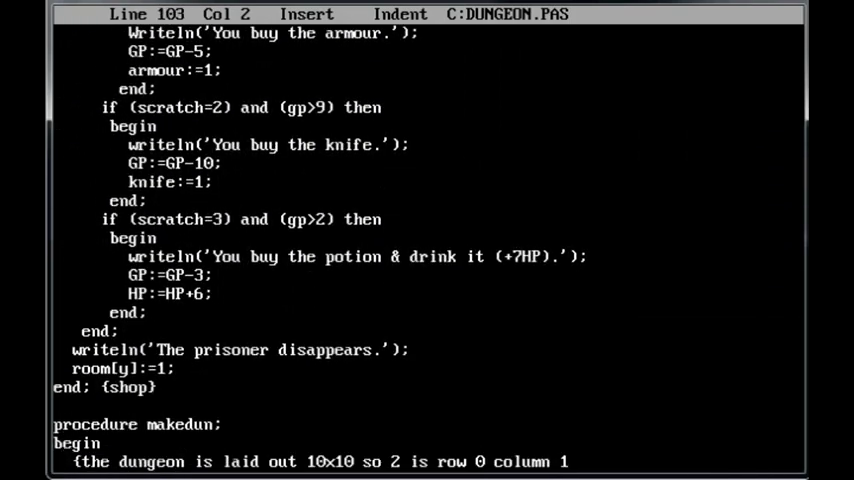
pyautogui.scroll(-3)
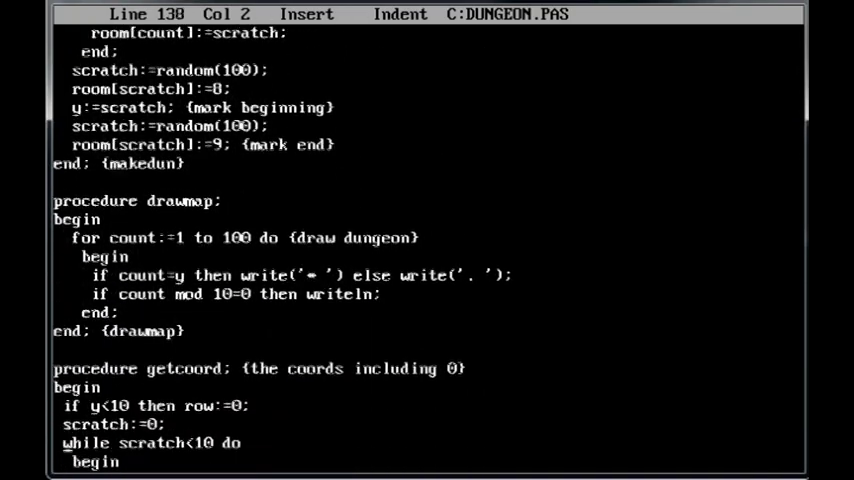
pyautogui.scroll(-3)
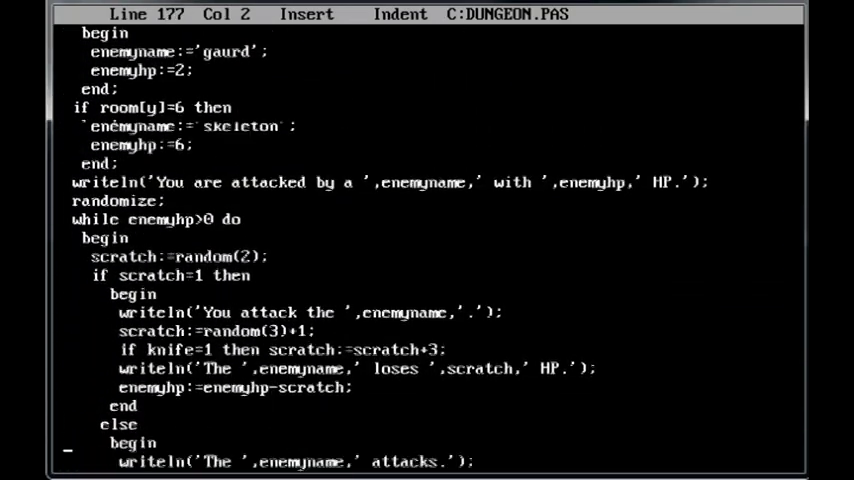
pyautogui.scroll(-3)
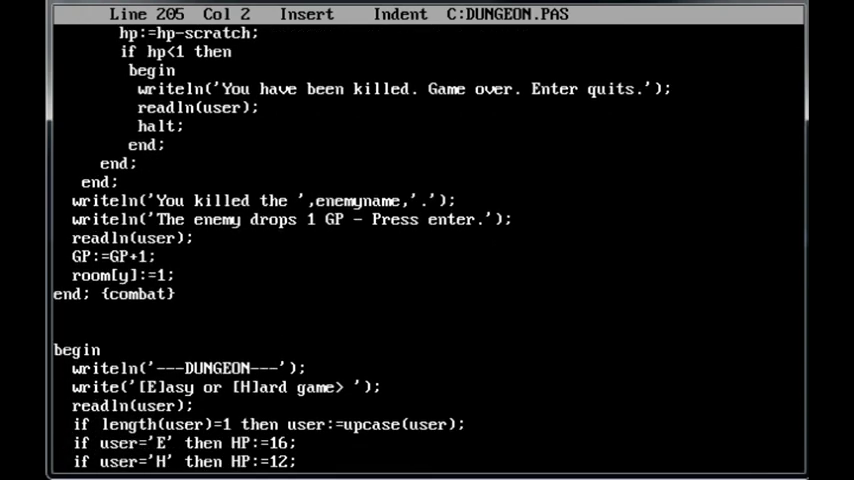
pyautogui.scroll(-3)
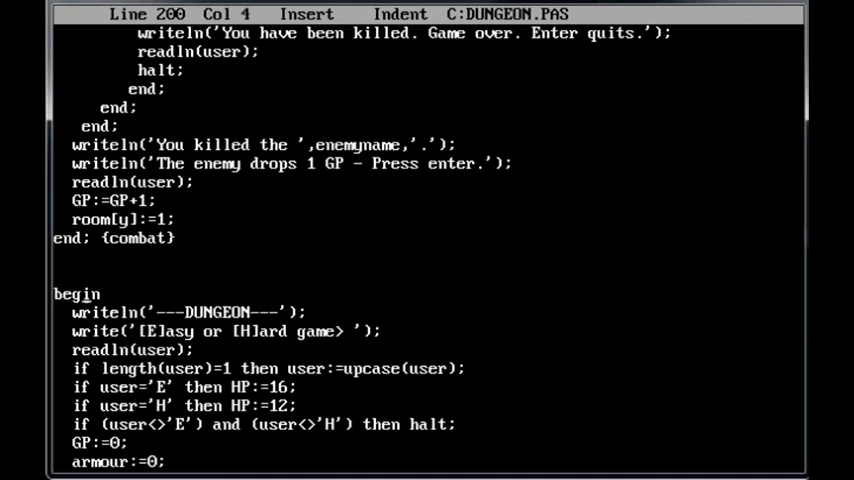
pyautogui.press('down')
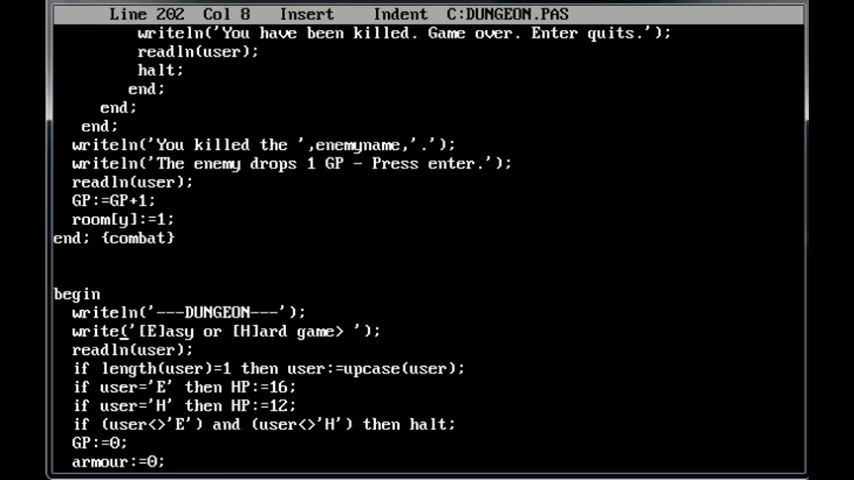
pyautogui.press('Right')
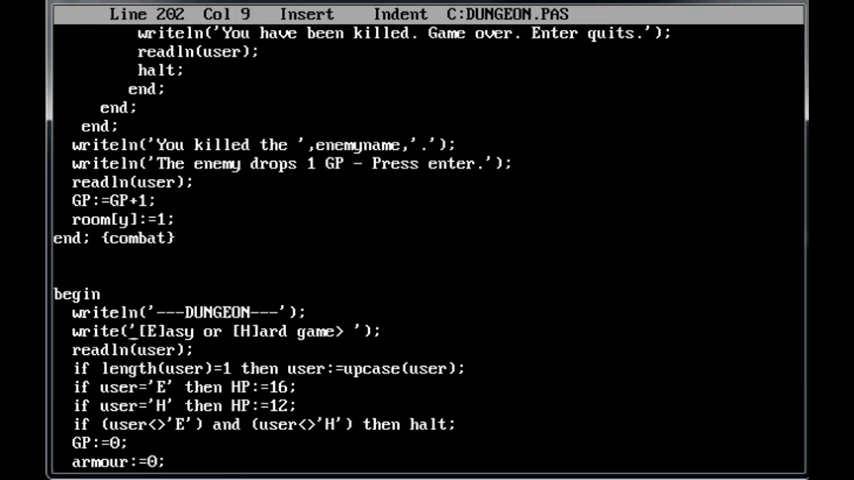
pyautogui.press('Right')
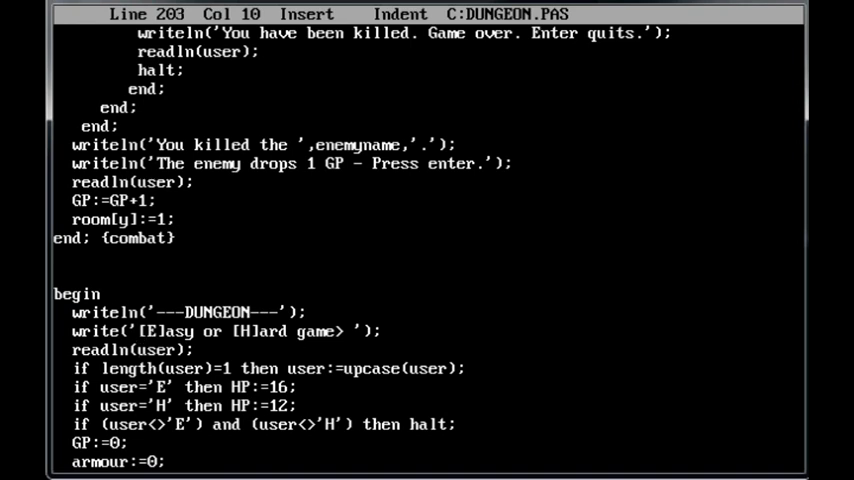
pyautogui.press('Down')
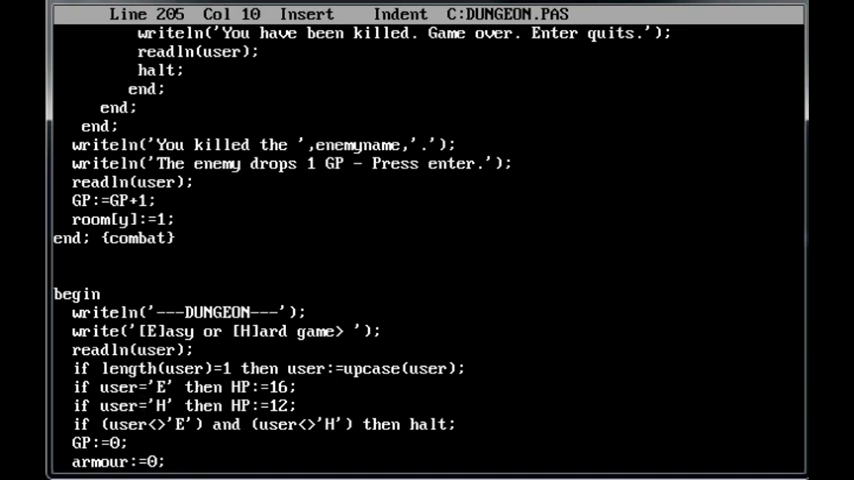
pyautogui.press('Down')
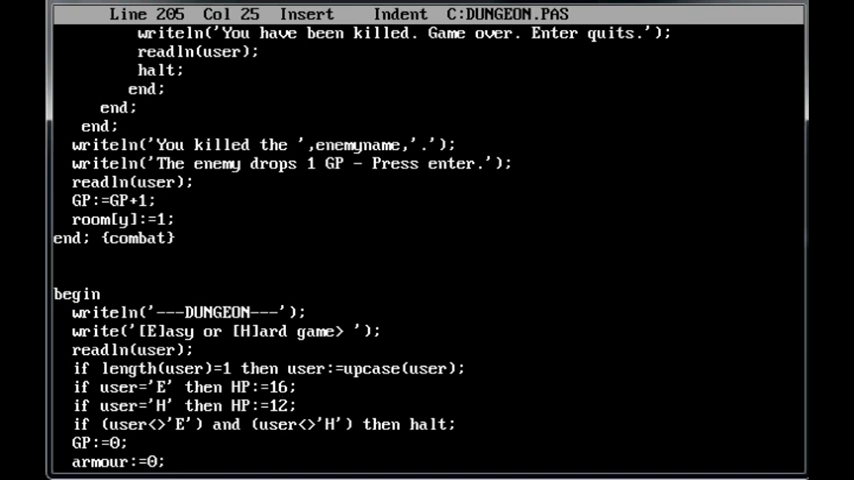
pyautogui.press('Left')
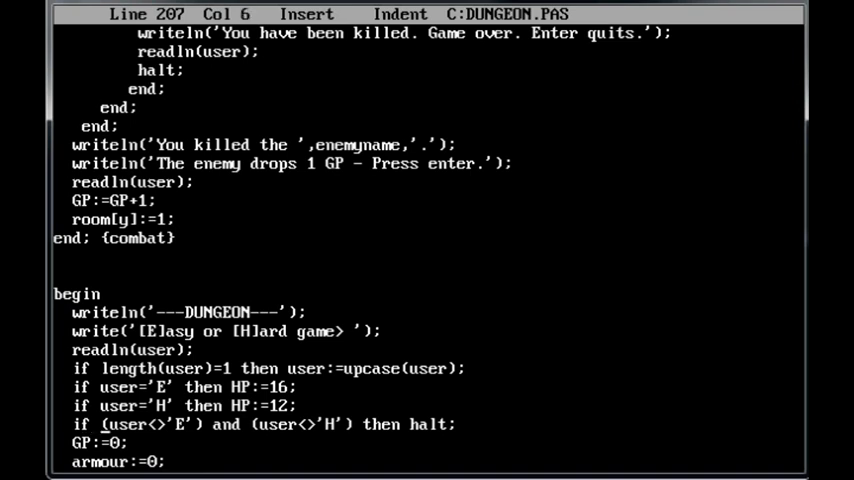
pyautogui.press('Right')
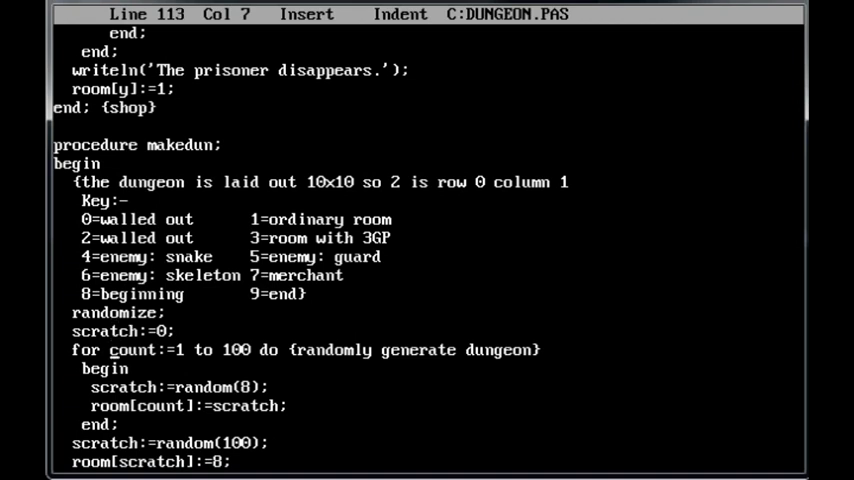
# Step: Read makedun's room-type key comment and randomizing loop through to its closing line
pyautogui.press('Down')
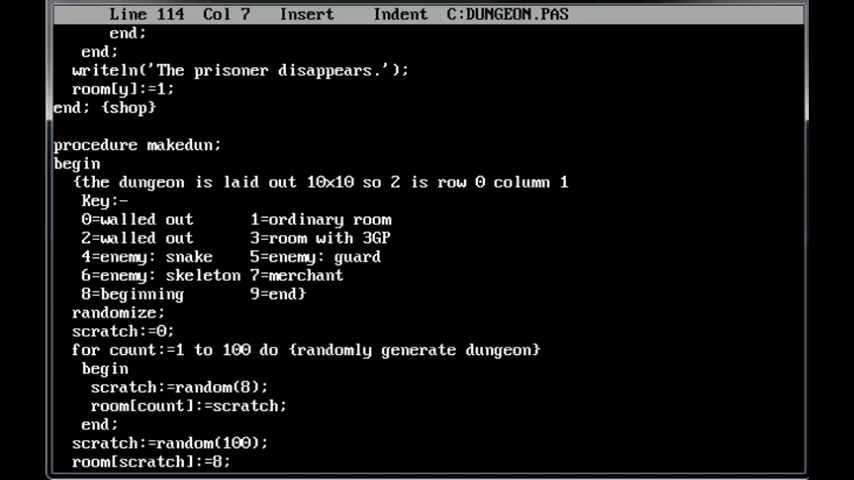
pyautogui.press('Down')
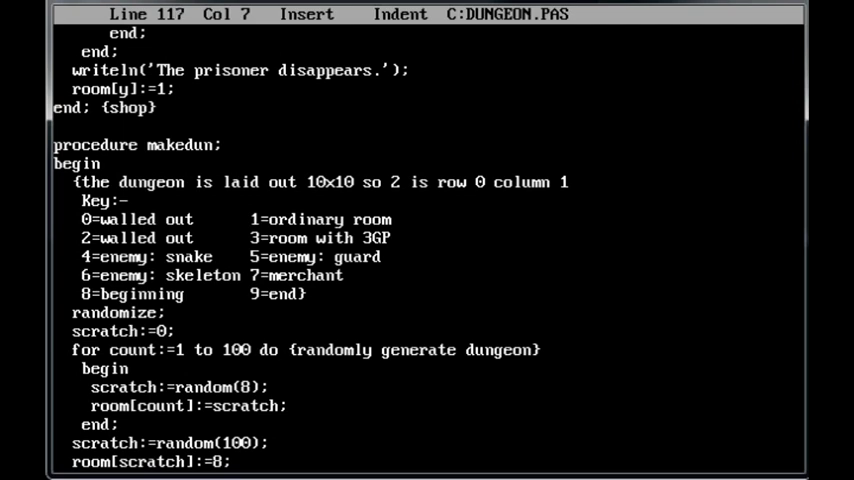
pyautogui.press('Down')
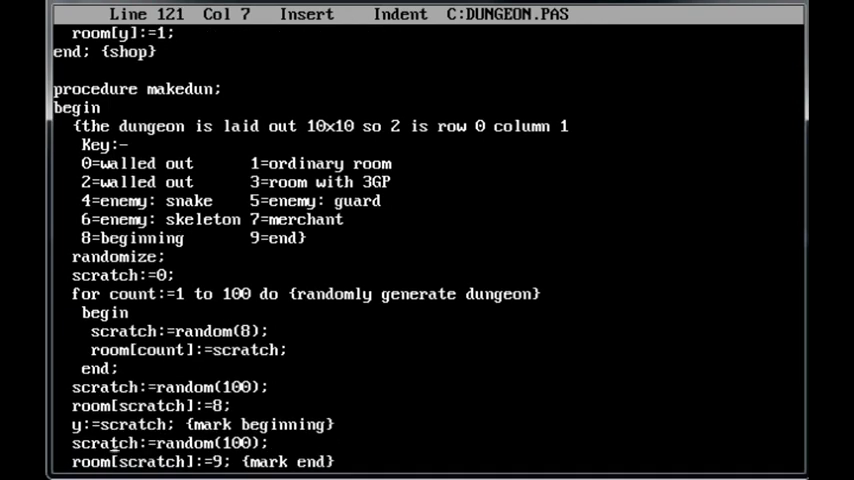
pyautogui.scroll(-3)
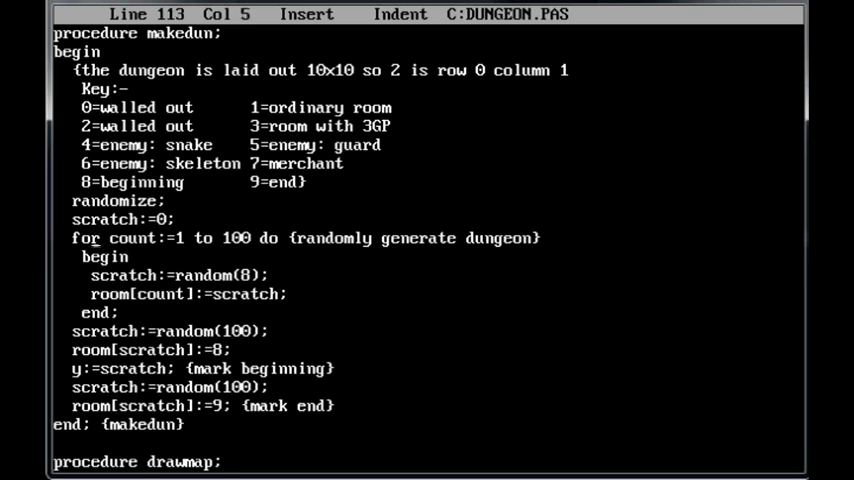
pyautogui.press('Left')
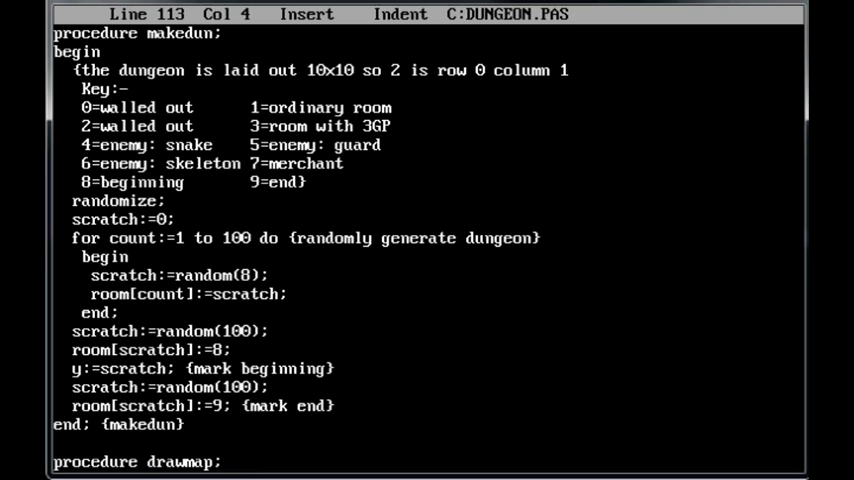
pyautogui.press('Right')
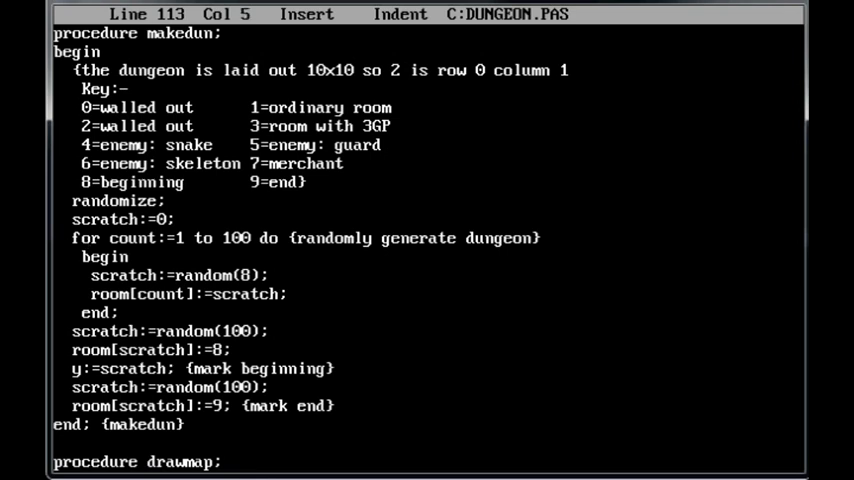
pyautogui.write('_')
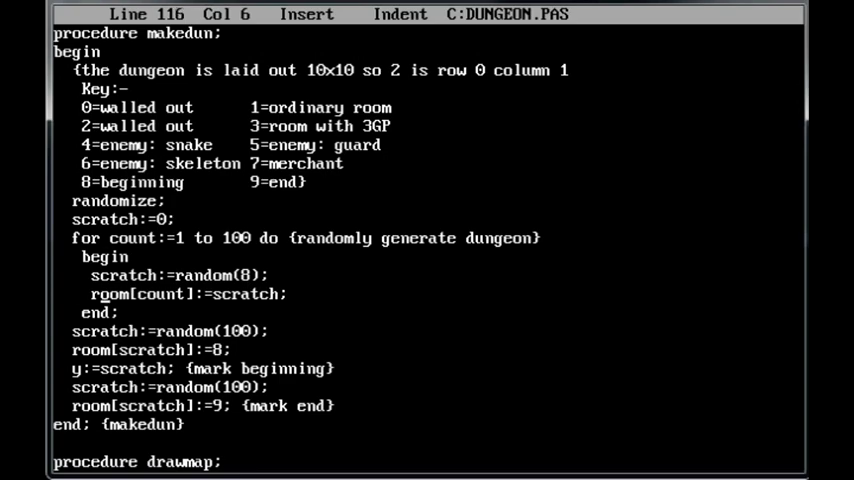
# Step: Scroll from makedun down to combat's attack exchange and player-death check
pyautogui.scroll(-3)
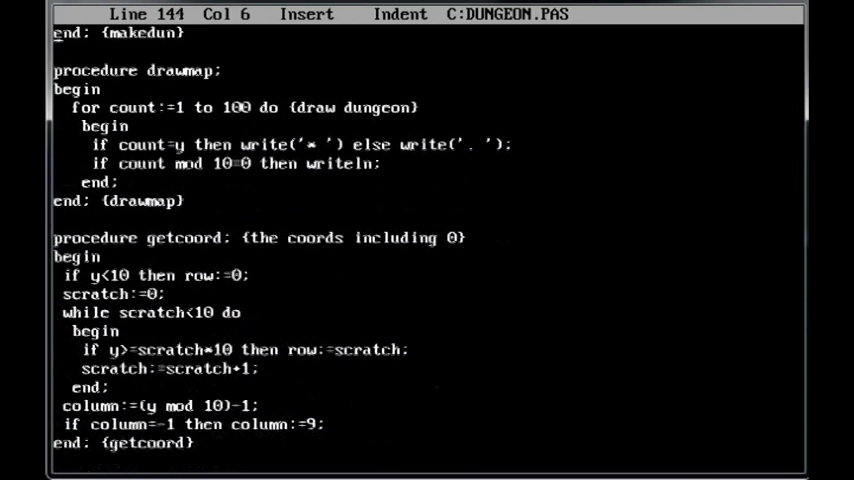
pyautogui.scroll(-3)
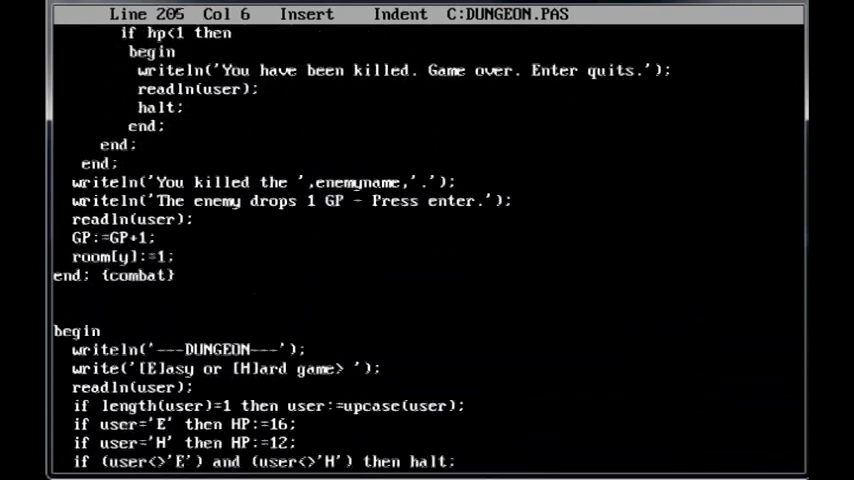
pyautogui.scroll(-3)
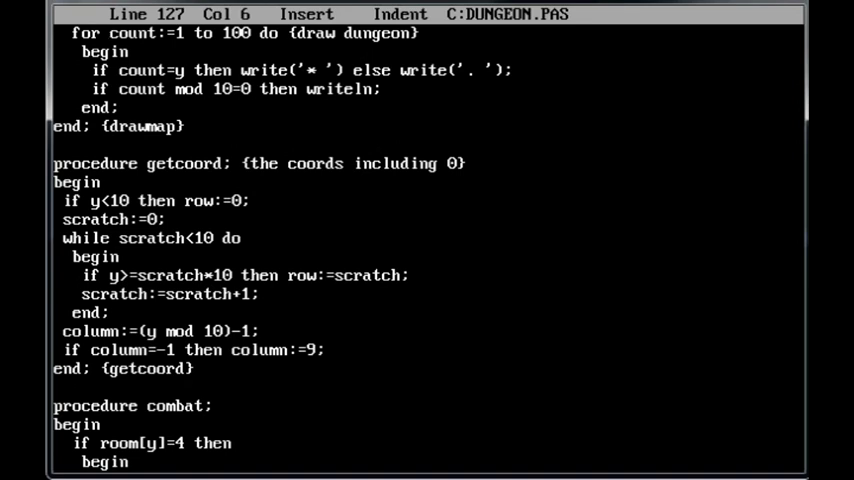
pyautogui.scroll(3)
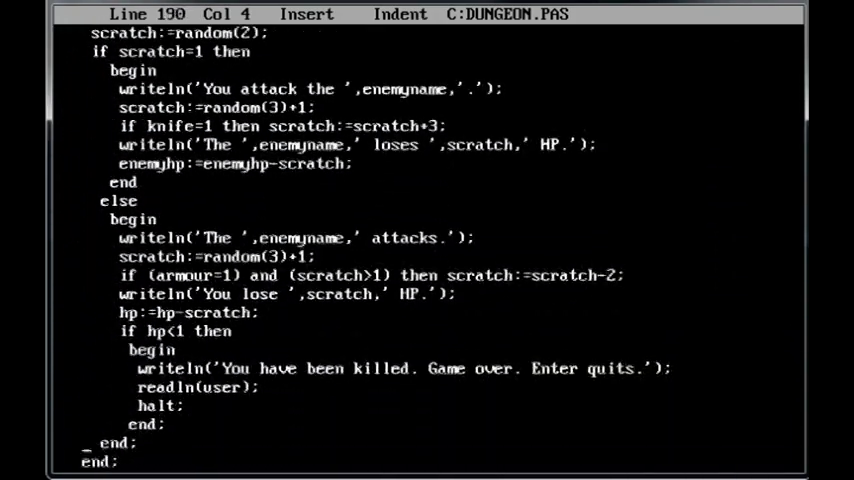
# Step: Reach the while loop's gold-pickup, combat, shop and way-out room checks
pyautogui.scroll(-3)
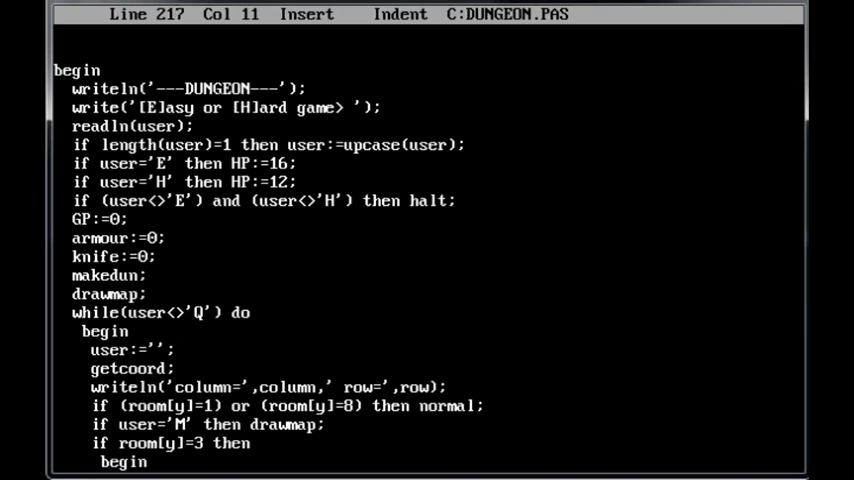
pyautogui.press('Up')
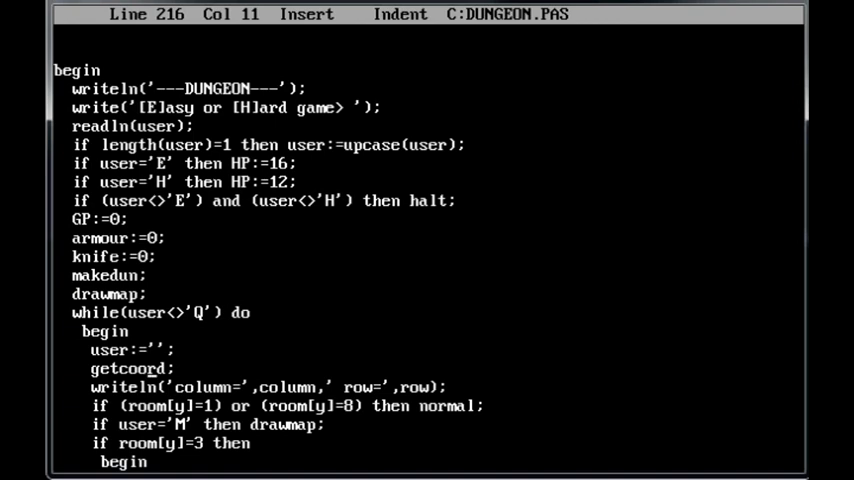
pyautogui.press('down')
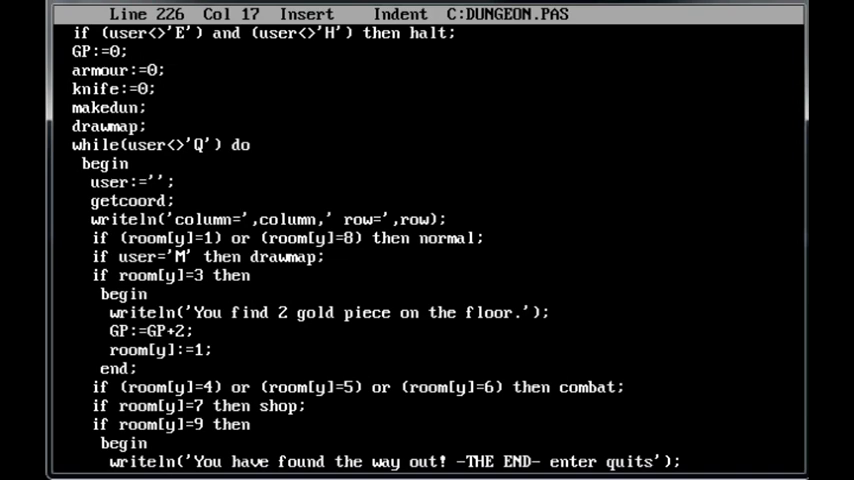
# Step: Follow the combat, shop and exit checks down to the exit message, readln and halt
pyautogui.press('Right')
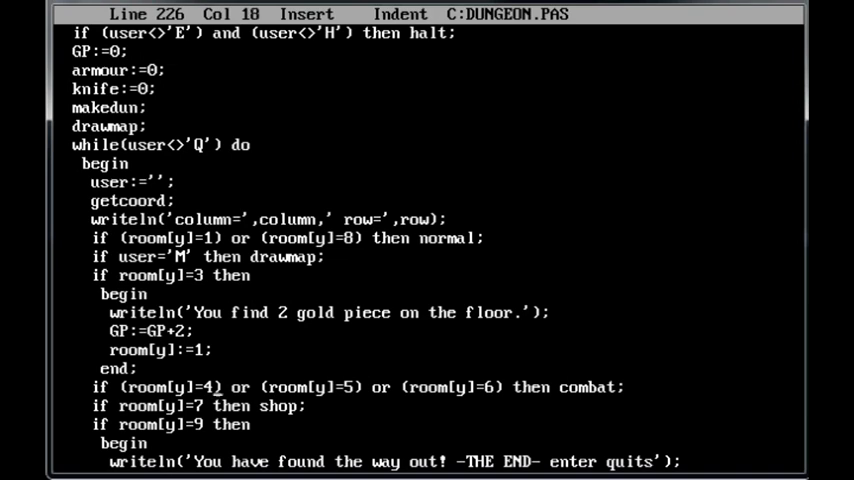
pyautogui.press('Left')
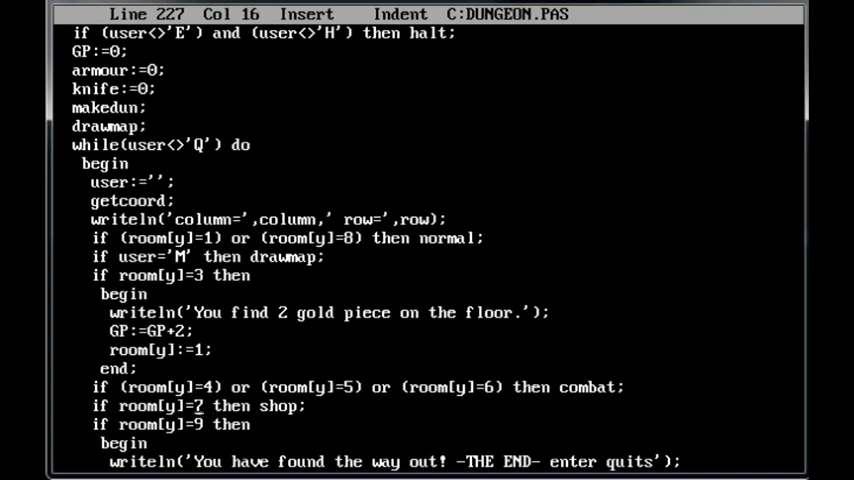
pyautogui.press('Right')
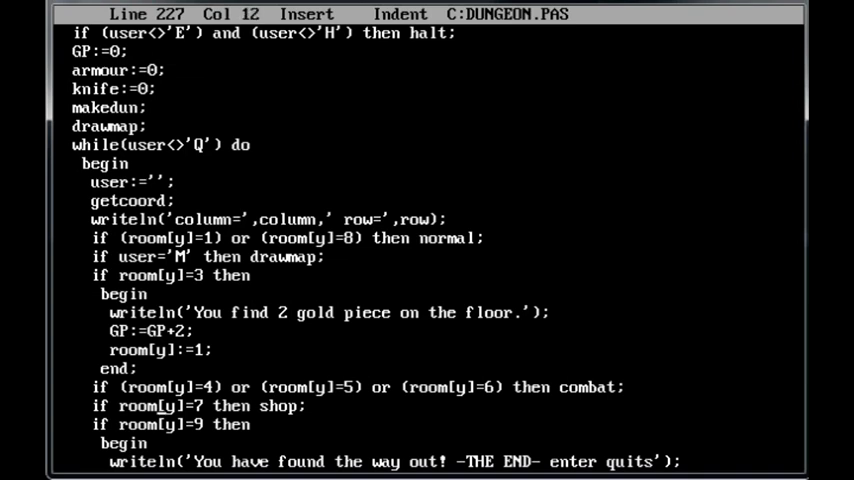
pyautogui.press('Down')
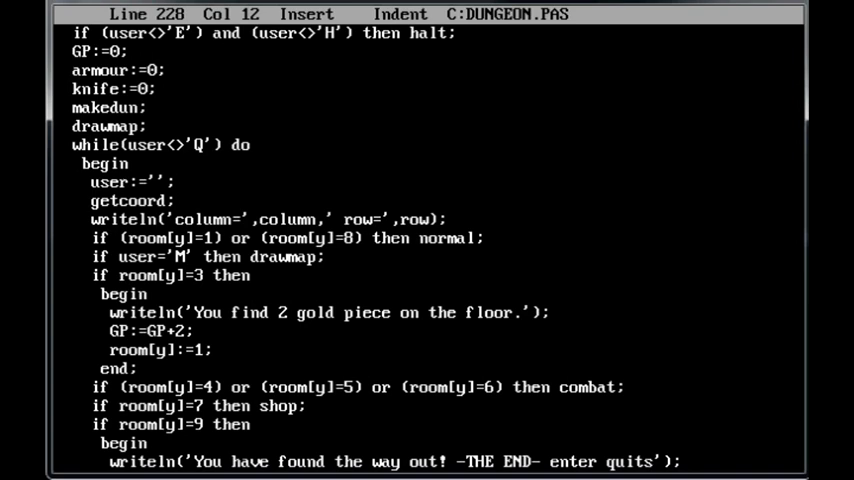
pyautogui.scroll(-3)
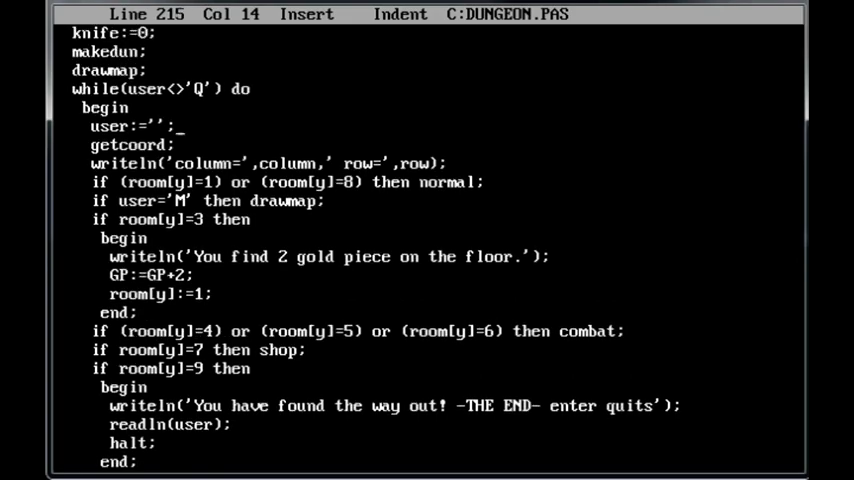
# Step: Return to combat's snake, gaurd and skeleton enemyname/enemyhp setup and attack lines
pyautogui.scroll(3)
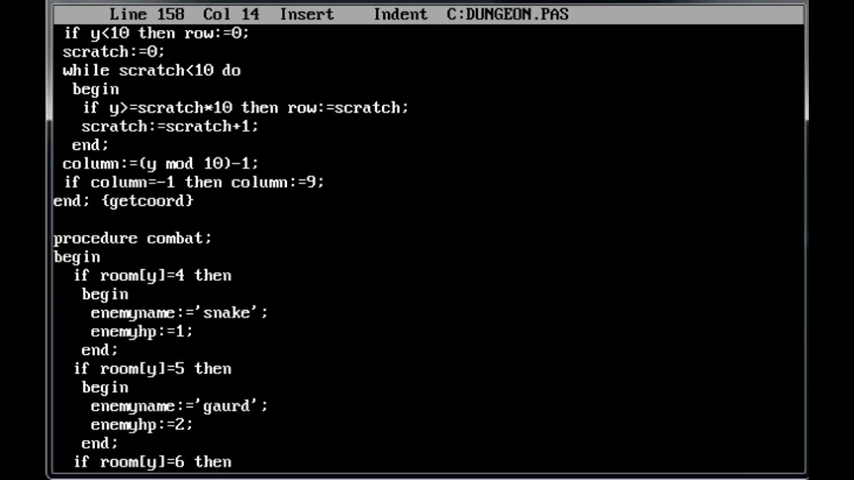
pyautogui.scroll(-3)
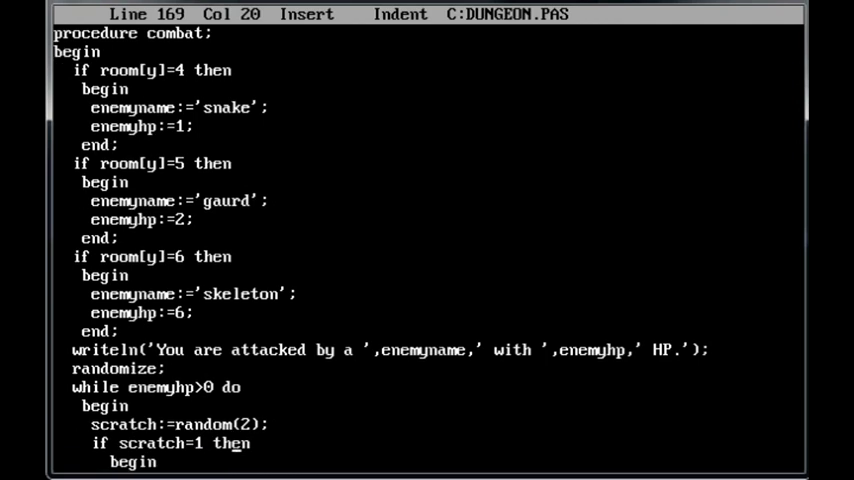
pyautogui.scroll(-3)
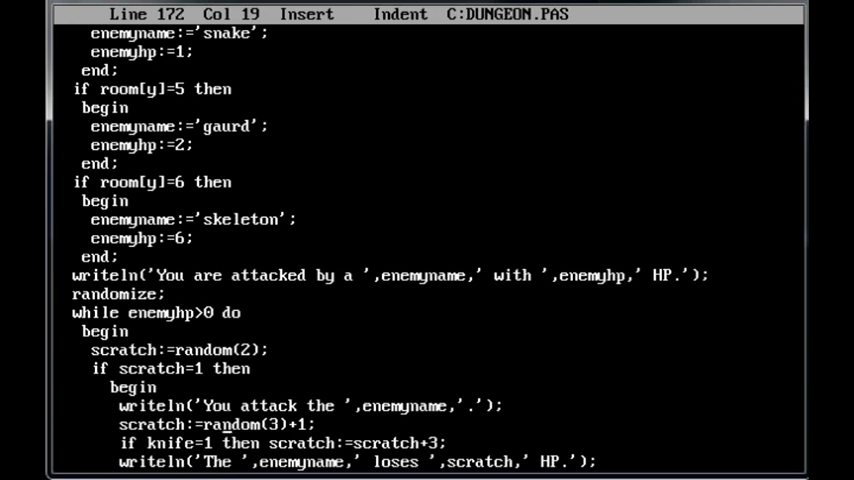
# Step: Read the combat procedure through its attack branch to the end, then return to getcoord
pyautogui.press('Down')
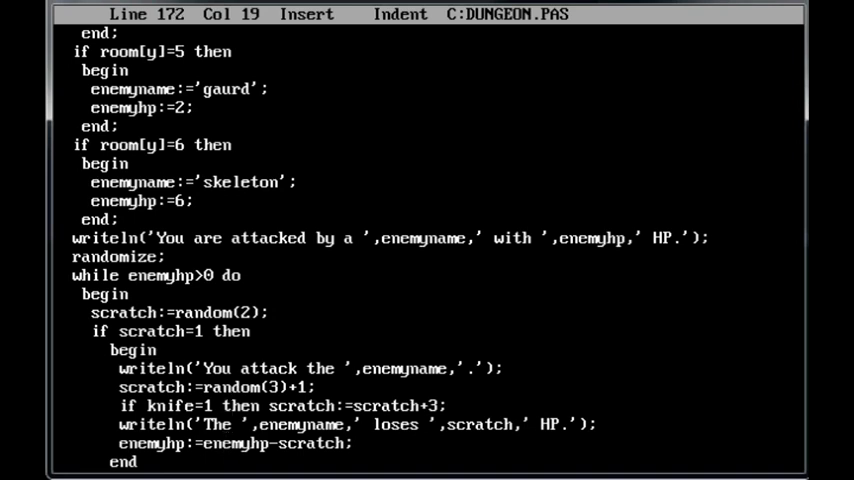
pyautogui.press('Down')
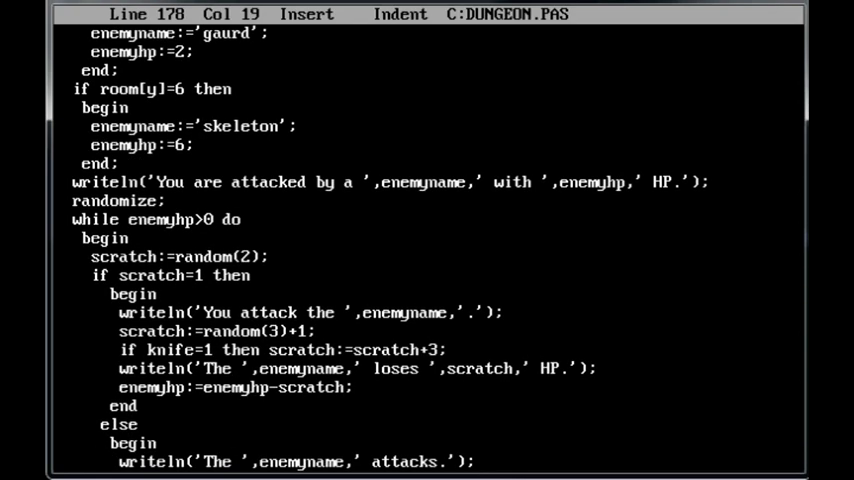
pyautogui.scroll(-3)
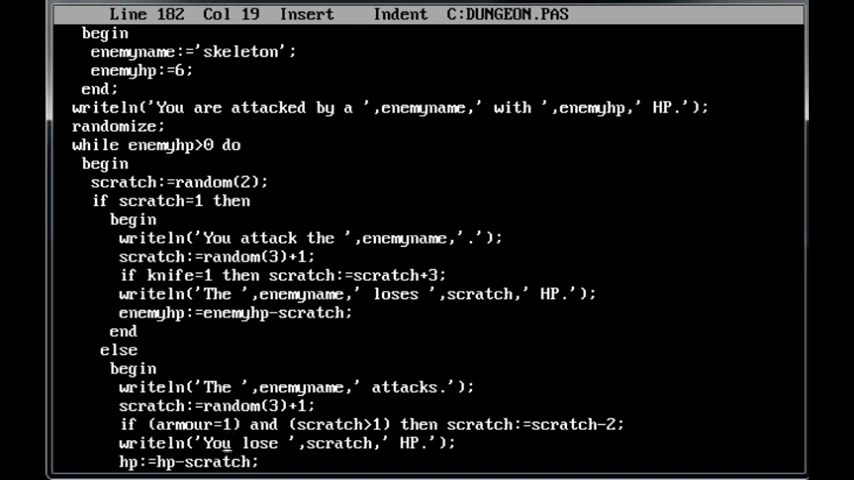
pyautogui.scroll(-3)
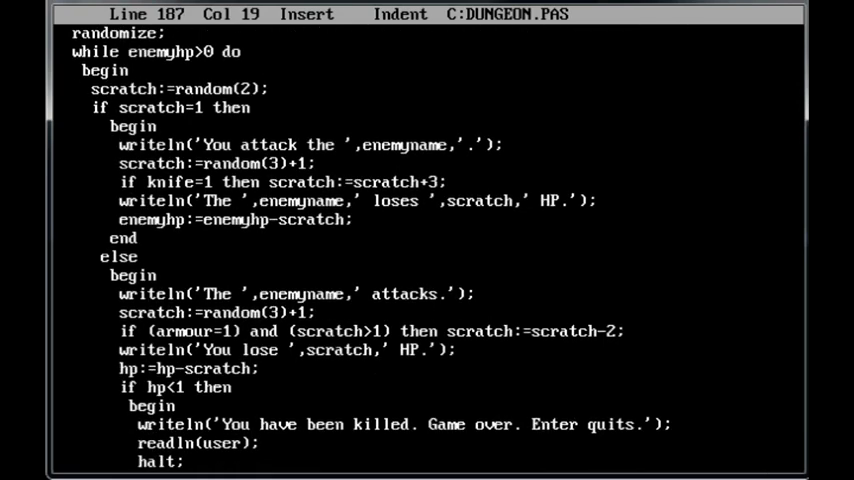
pyautogui.scroll(-3)
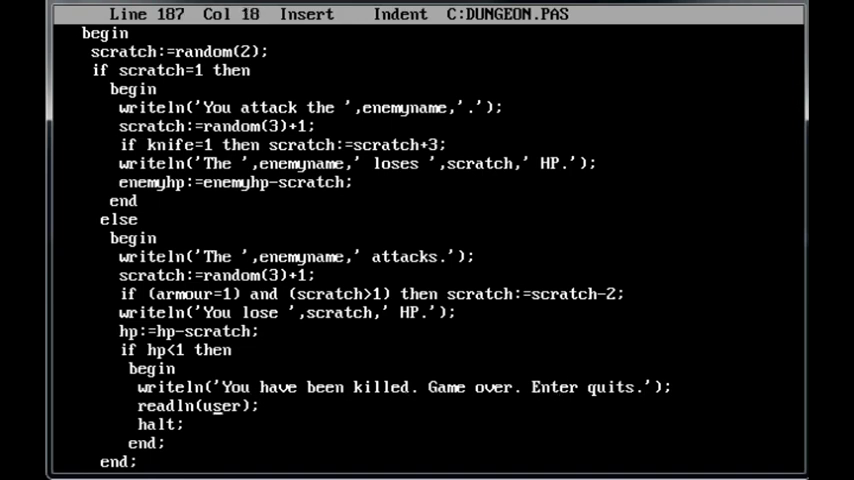
pyautogui.scroll(-3)
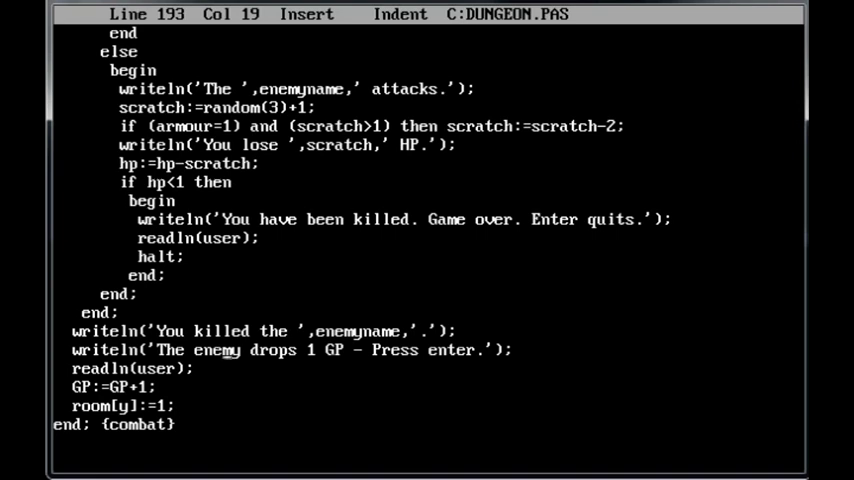
pyautogui.press('Right')
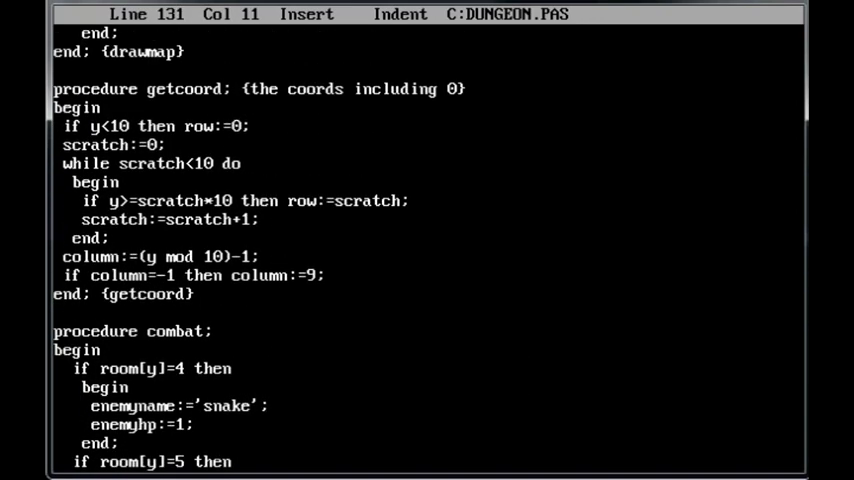
# Step: Show the shop procedure with the prisoner's item offers and purchases
pyautogui.scroll(3)
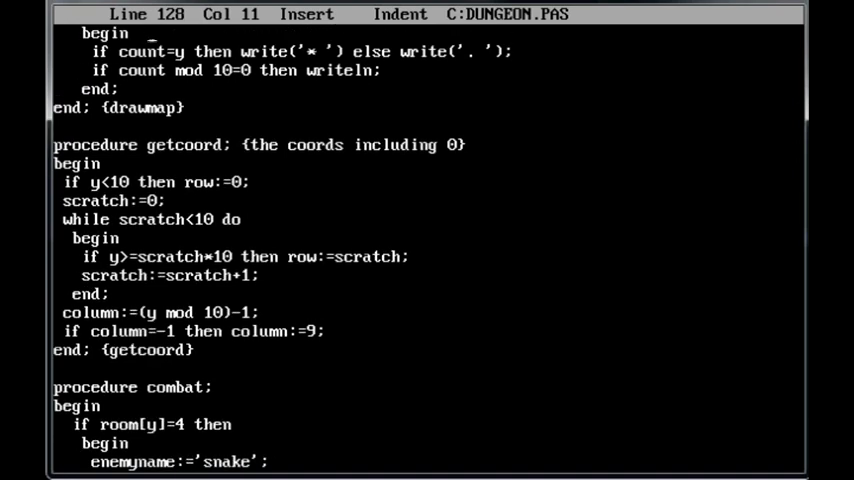
pyautogui.scroll(-3)
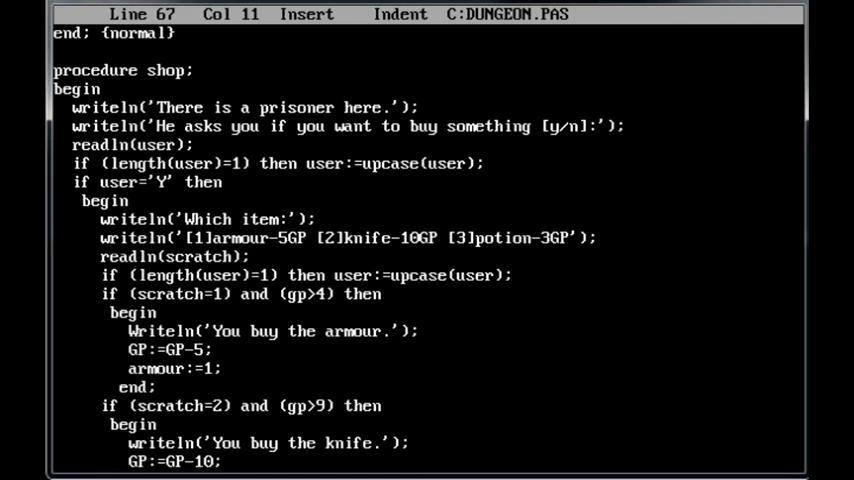
# Step: Read the shop's armour, knife and potion purchase code, then move back up to the var declarations
pyautogui.press('Down')
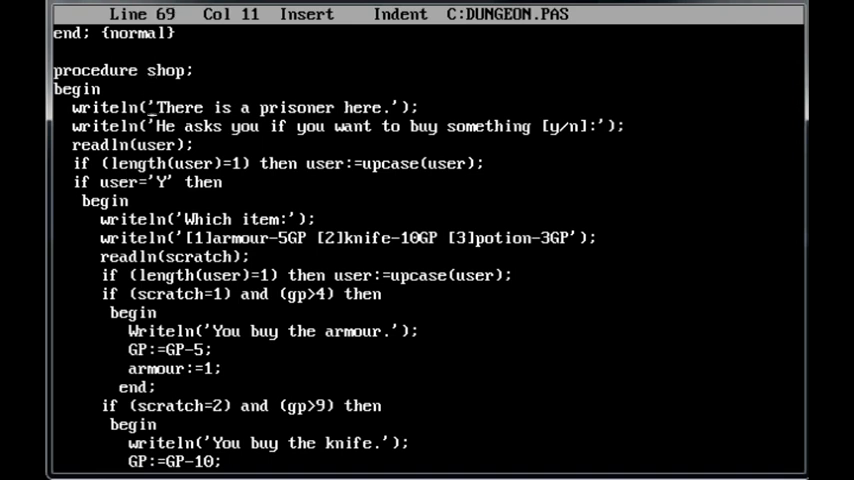
pyautogui.press('Right')
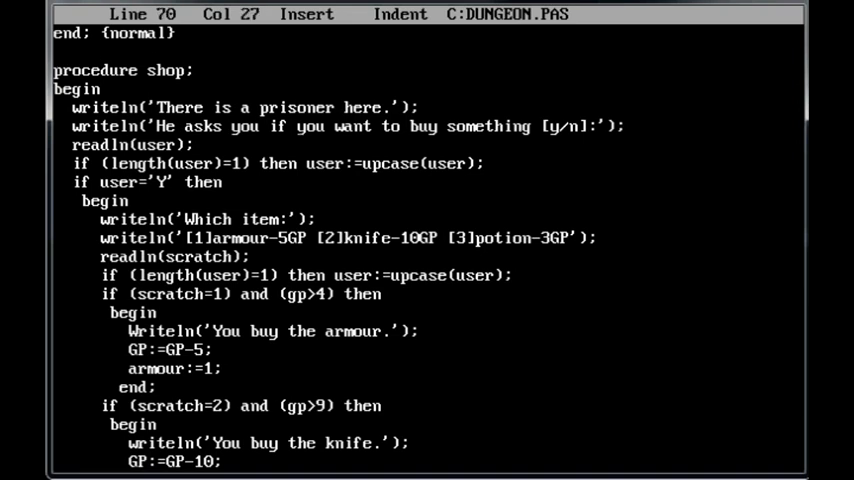
pyautogui.press('Down')
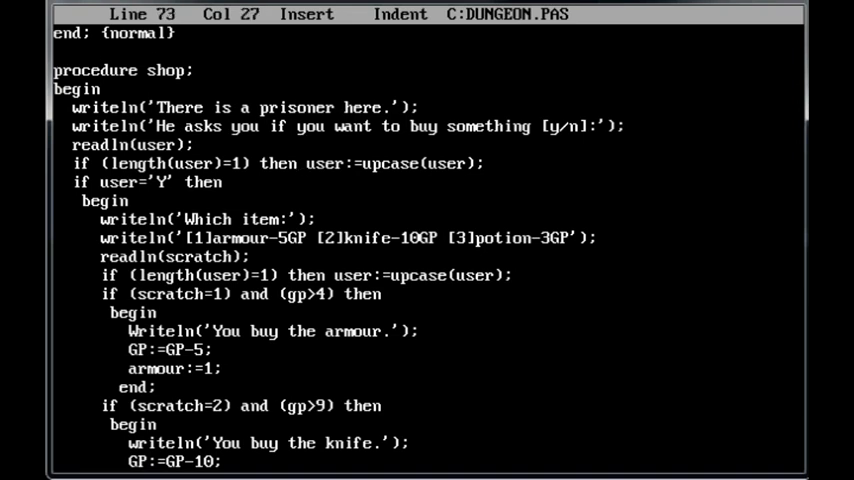
pyautogui.press('Down')
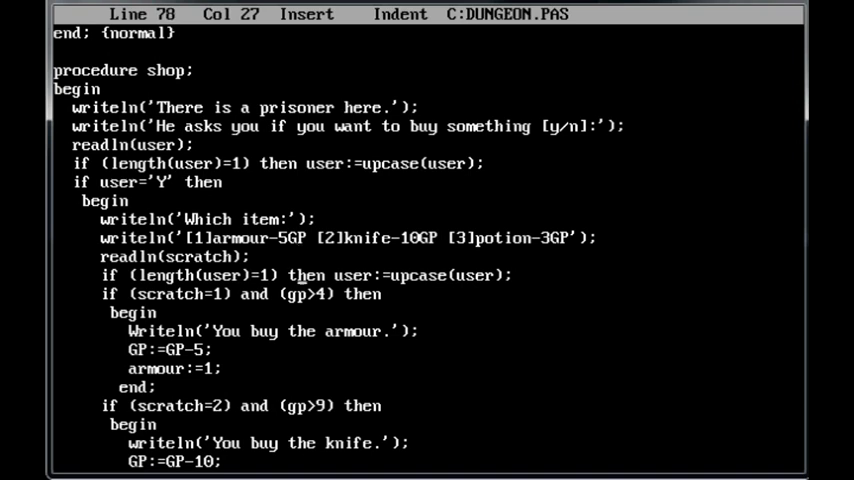
pyautogui.press('Down')
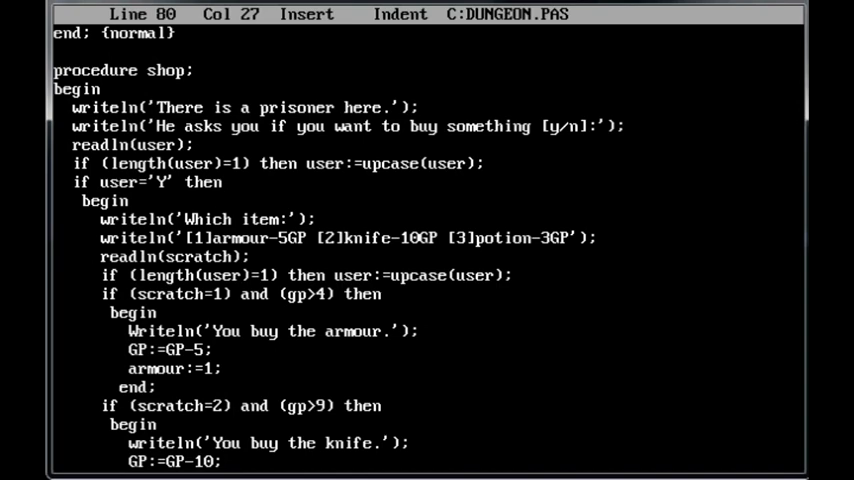
pyautogui.scroll(-3)
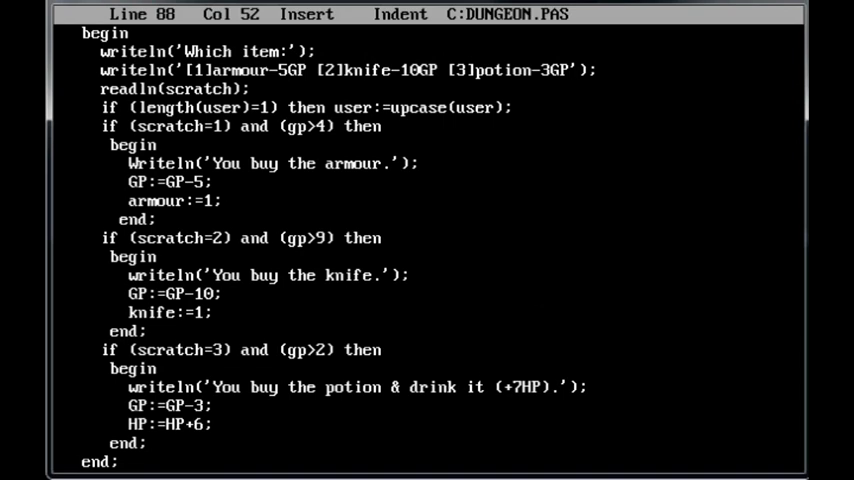
pyautogui.press('up')
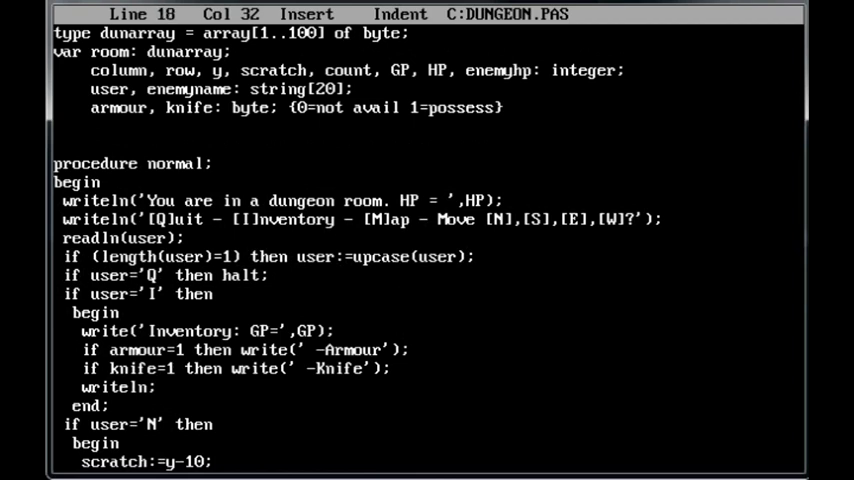
pyautogui.press('Up')
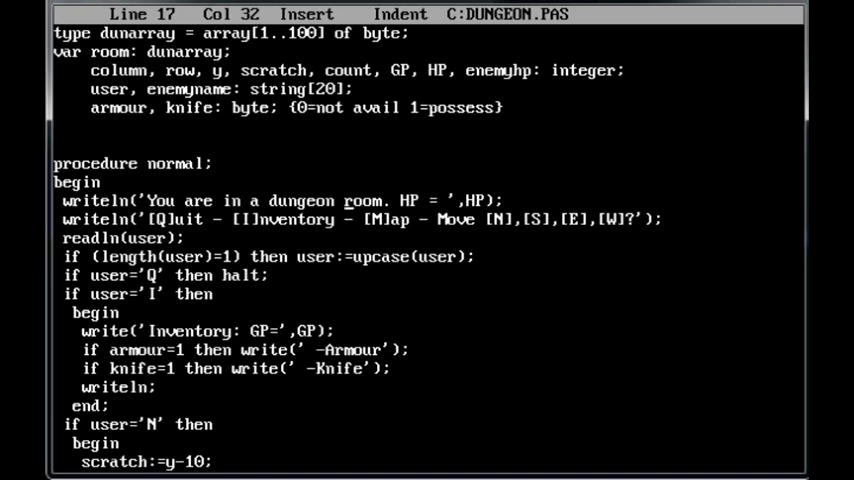
# Step: Scroll down through procedure normal's north-movement and other movement checks
pyautogui.press('Down')
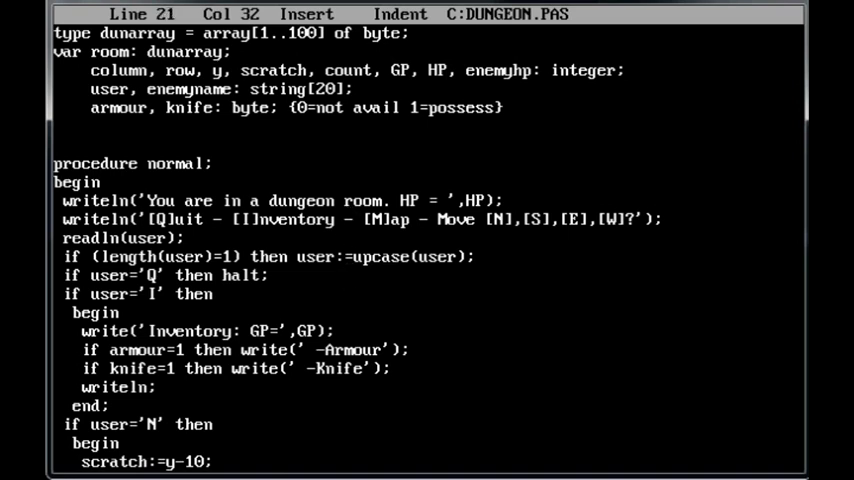
pyautogui.press('Down')
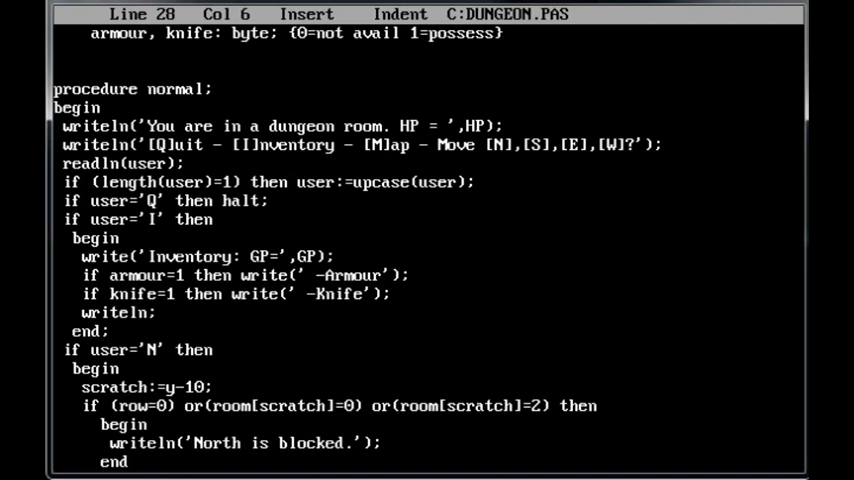
pyautogui.press('Down')
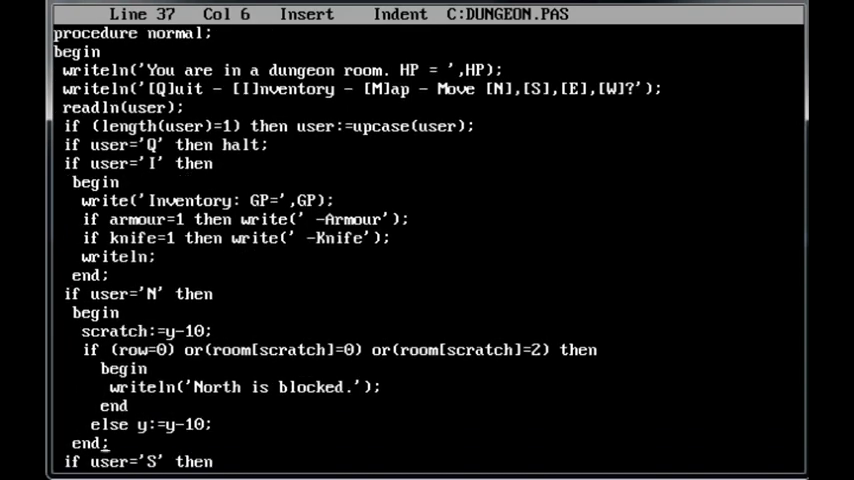
pyautogui.scroll(-3)
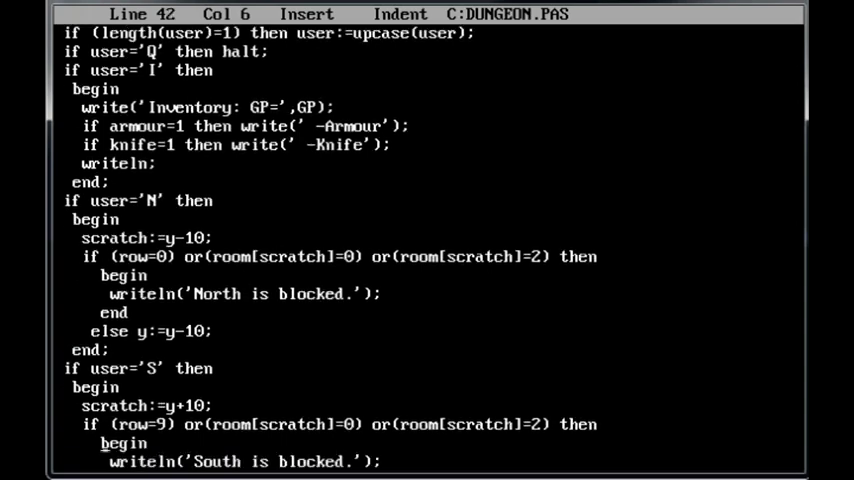
pyautogui.scroll(-3)
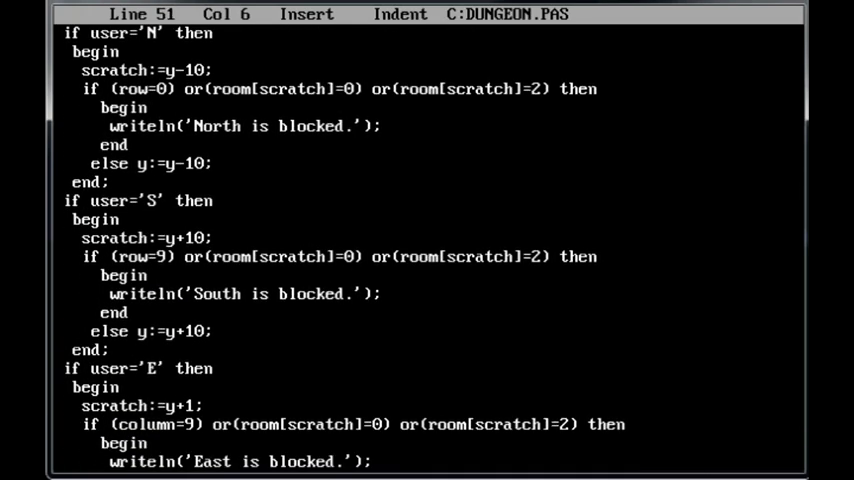
pyautogui.scroll(-3)
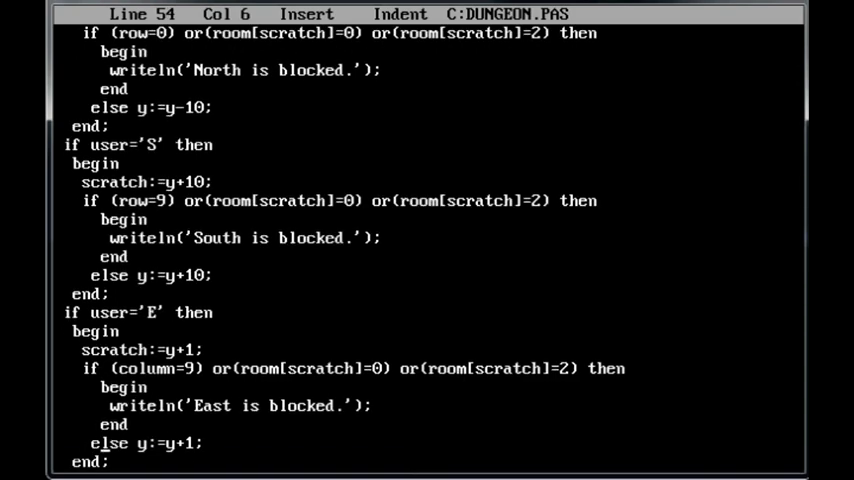
pyautogui.scroll(-3)
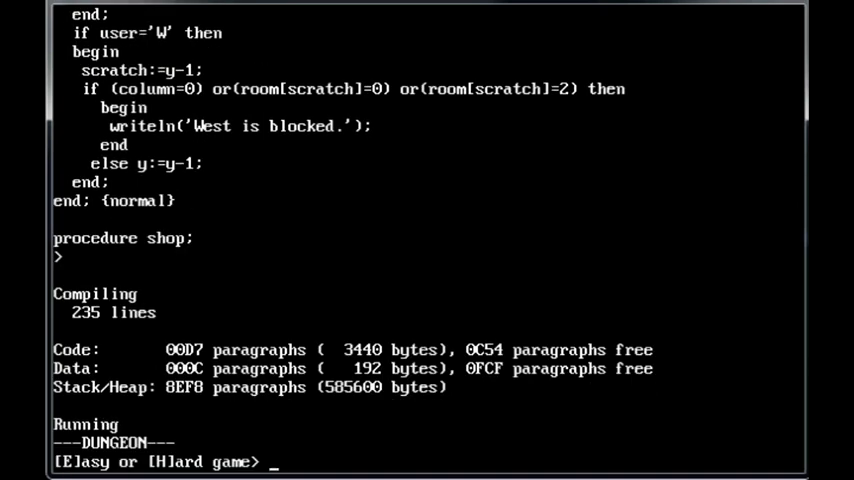
# Step: Choose Easy, move south three times, view the map, refuse the prisoner, and finish the skeleton fight
pyautogui.write('e')
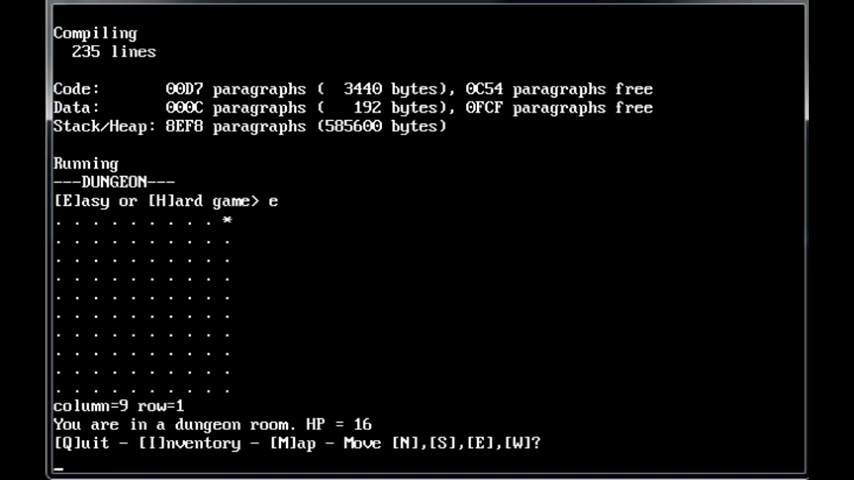
pyautogui.write('s')
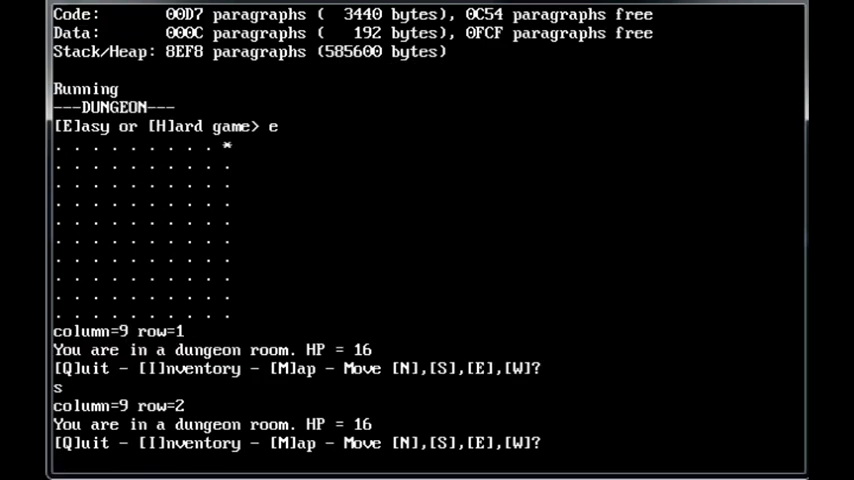
pyautogui.write('s')
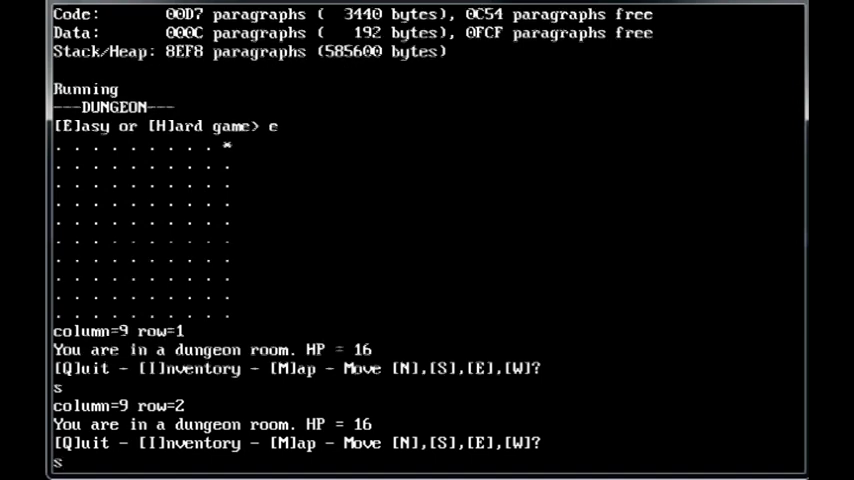
pyautogui.write('s')
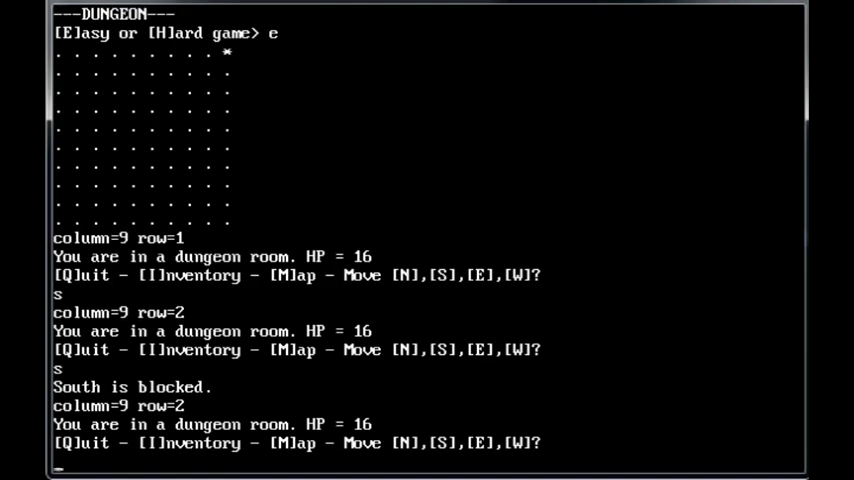
pyautogui.write('m')
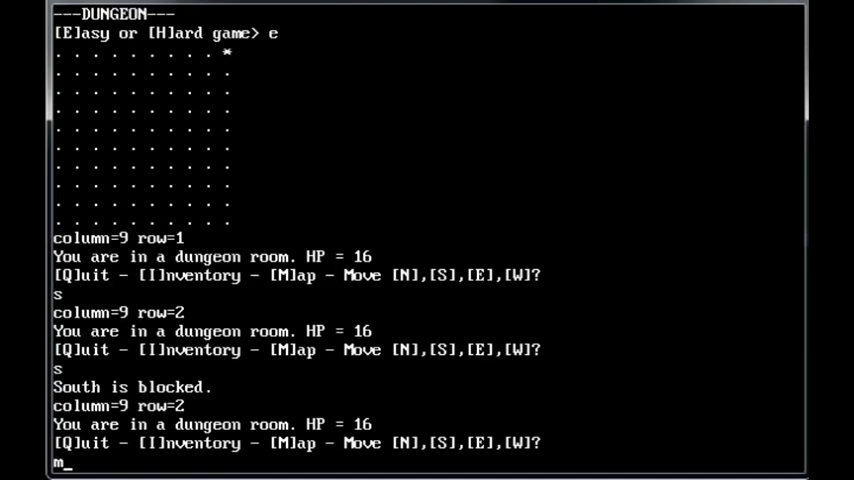
pyautogui.write('m')
pyautogui.write('w')
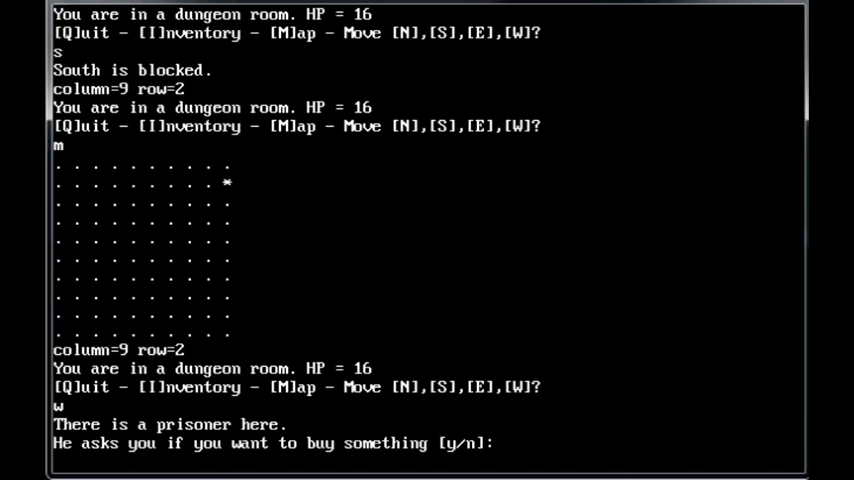
pyautogui.write('n')
pyautogui.write('w')
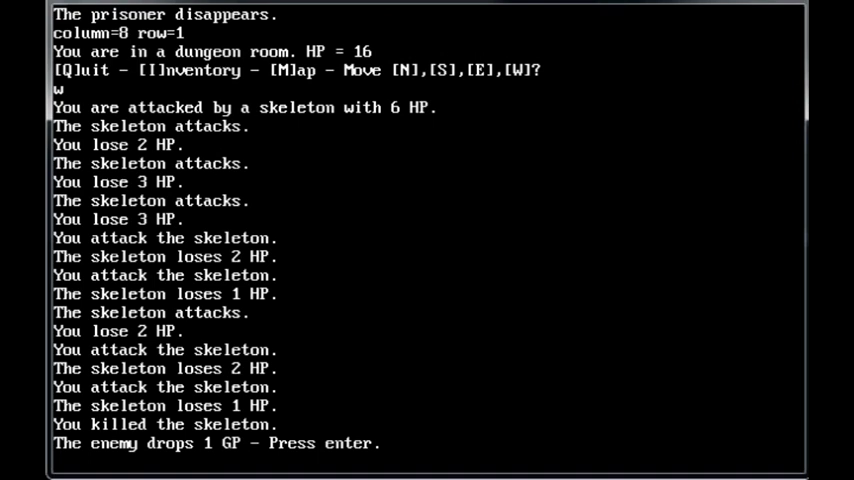
pyautogui.press('enter')
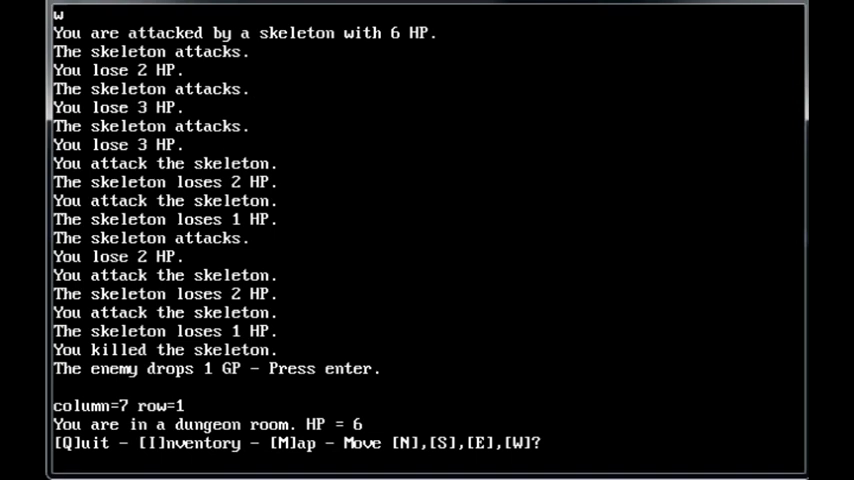
# Step: Move south, answer no, check inventory, and collect the second skeleton's gold
pyautogui.write('s')
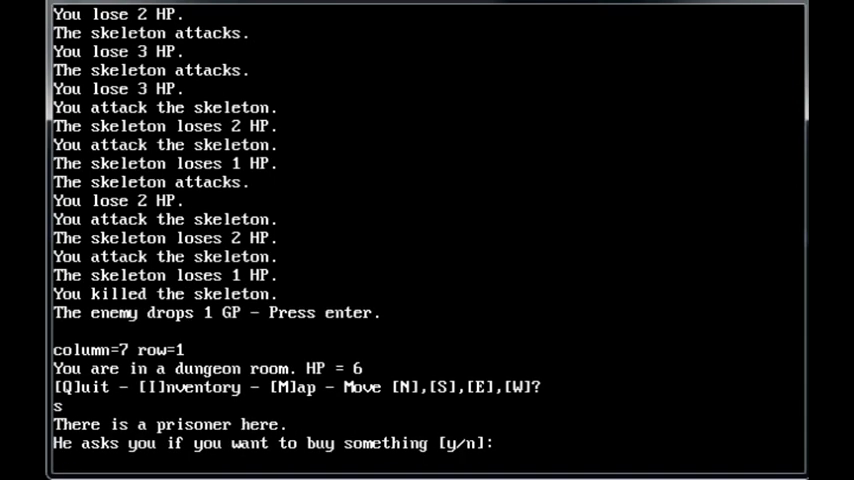
pyautogui.write('n')
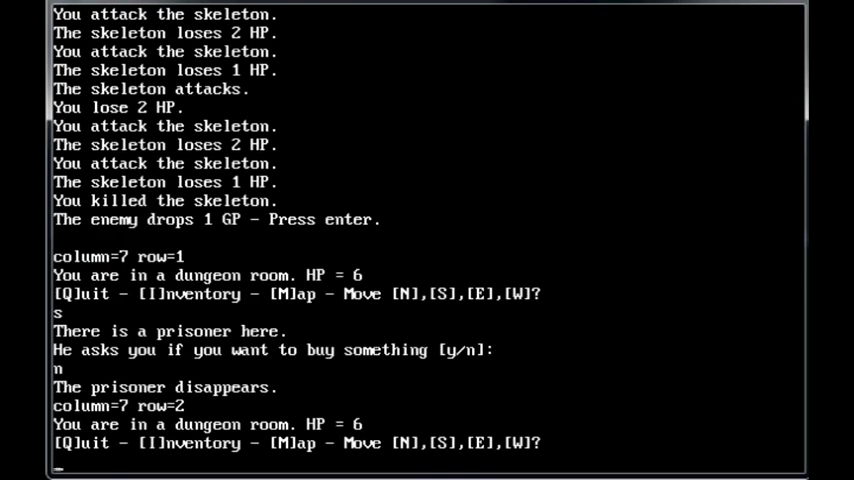
pyautogui.write('i')
pyautogui.write('s')
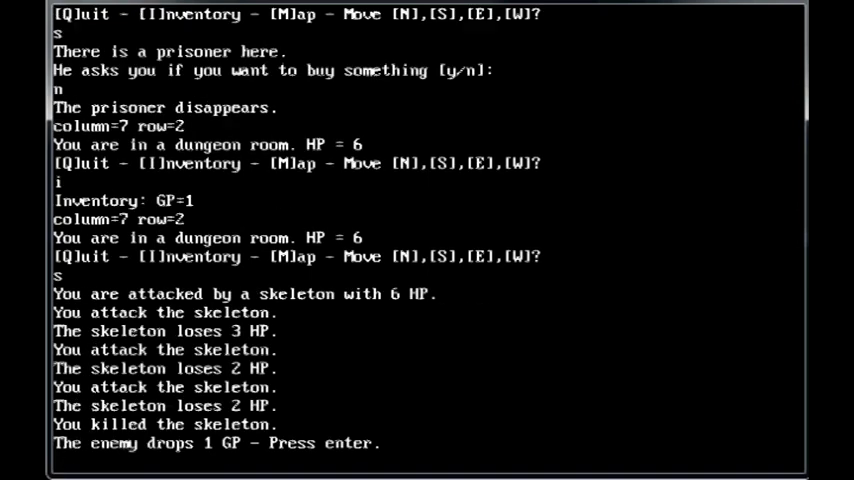
pyautogui.press('enter')
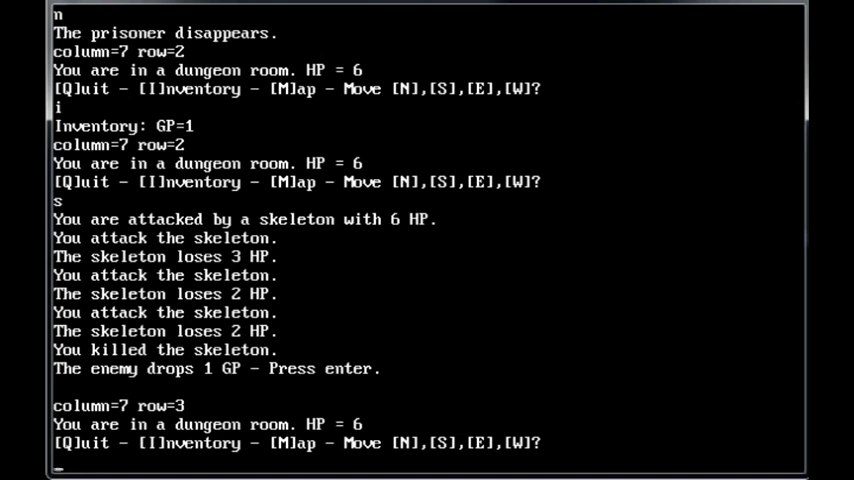
pyautogui.write('i')
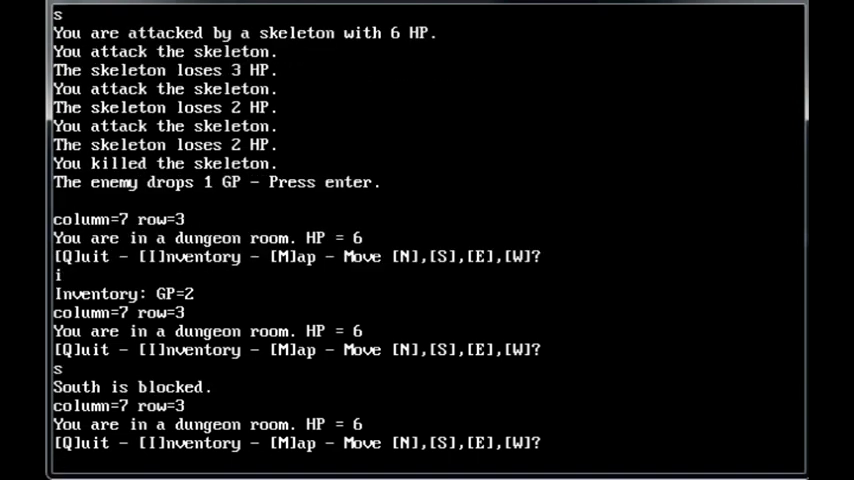
# Step: Move west past the map, beat the guard for gold, and head south to the exit
pyautogui.write('w')
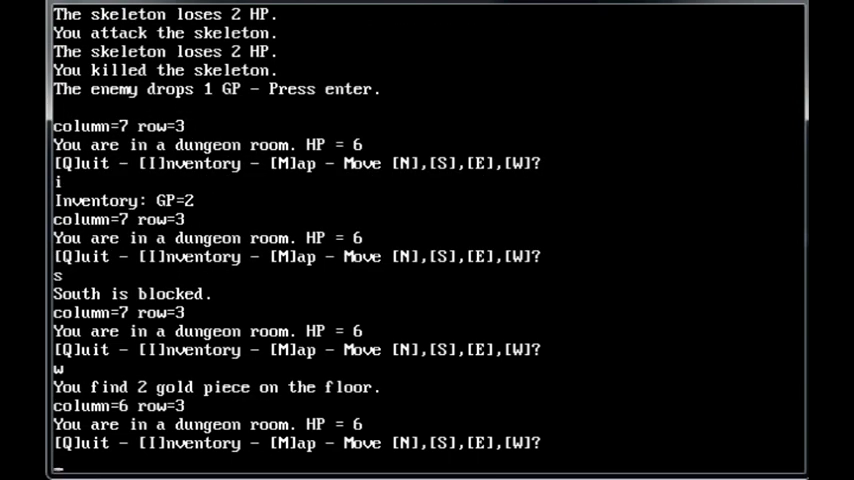
pyautogui.write('m')
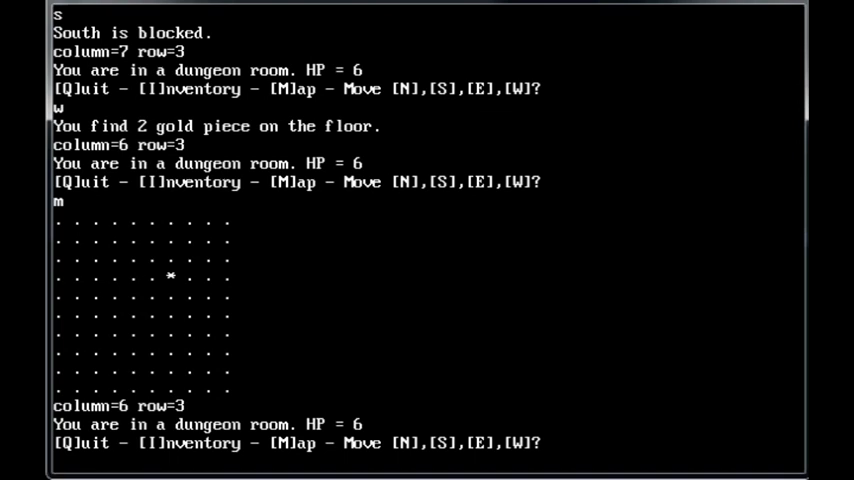
pyautogui.write('w')
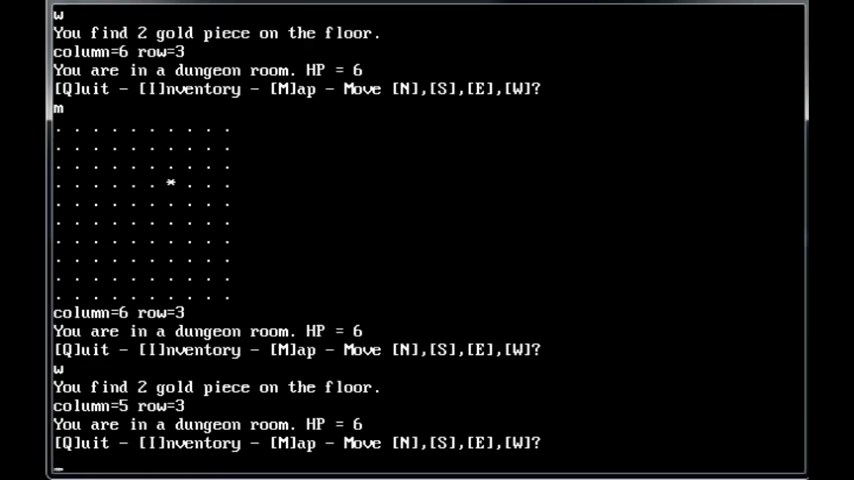
pyautogui.write('i')
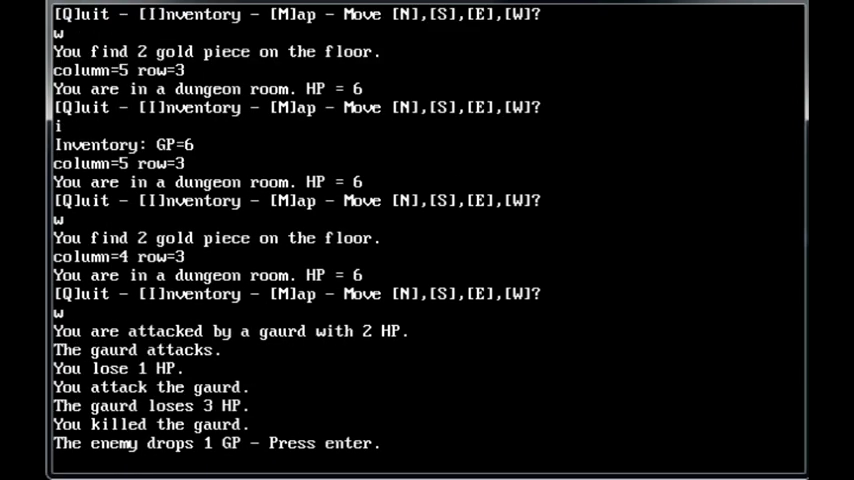
pyautogui.press('enter')
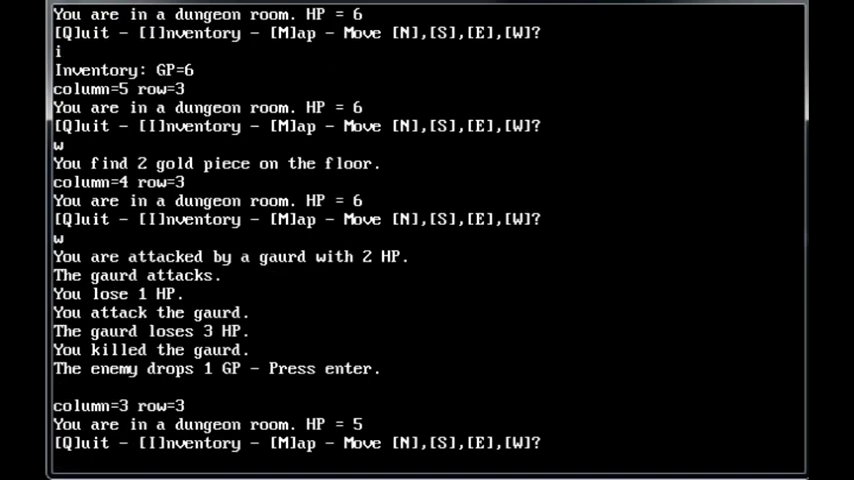
pyautogui.write('s')
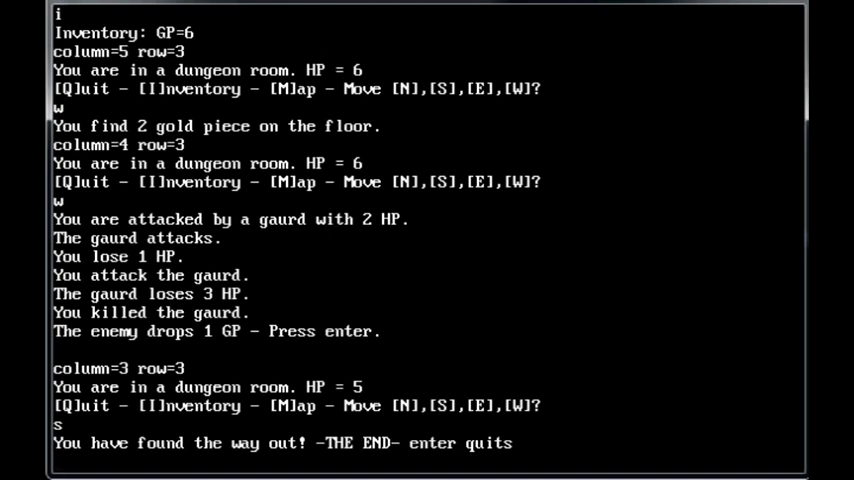
pyautogui.press('enter')
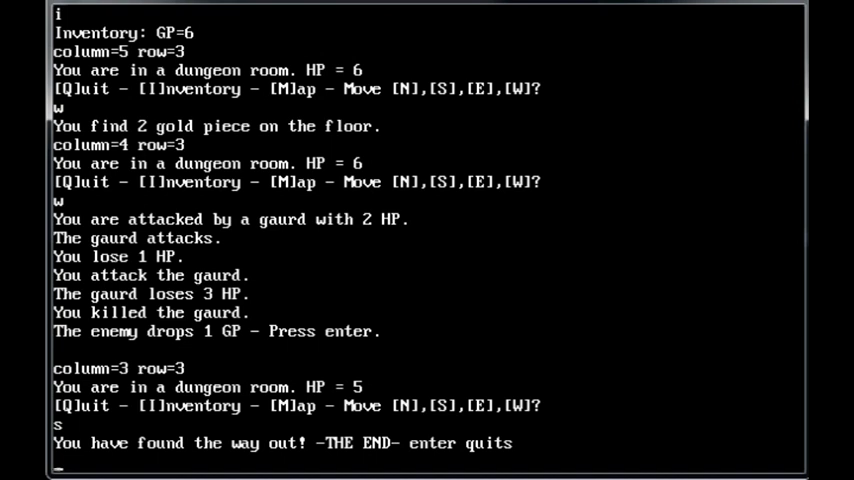
pyautogui.press('enter')
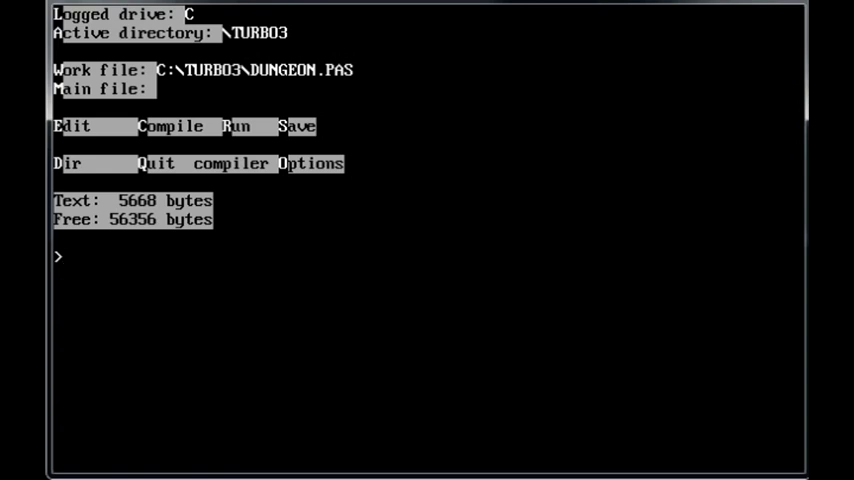
# Step: Show the compiler Options menu from the Turbo Pascal main menu
pyautogui.click(170, 126)
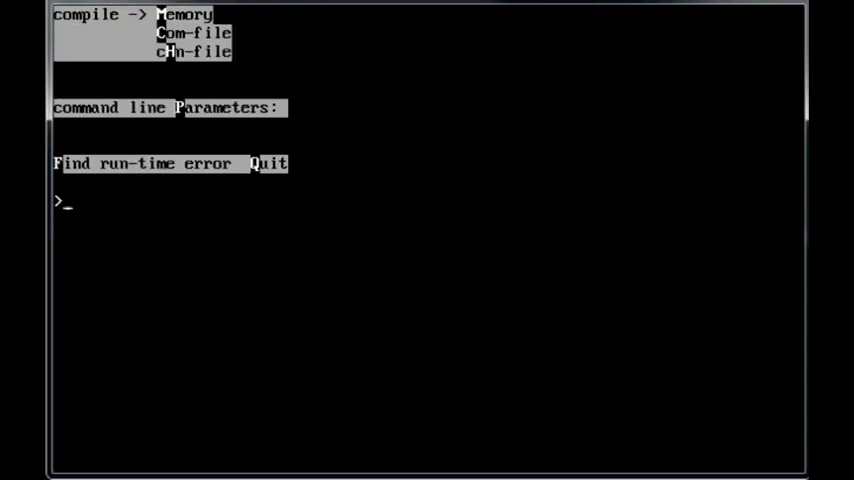